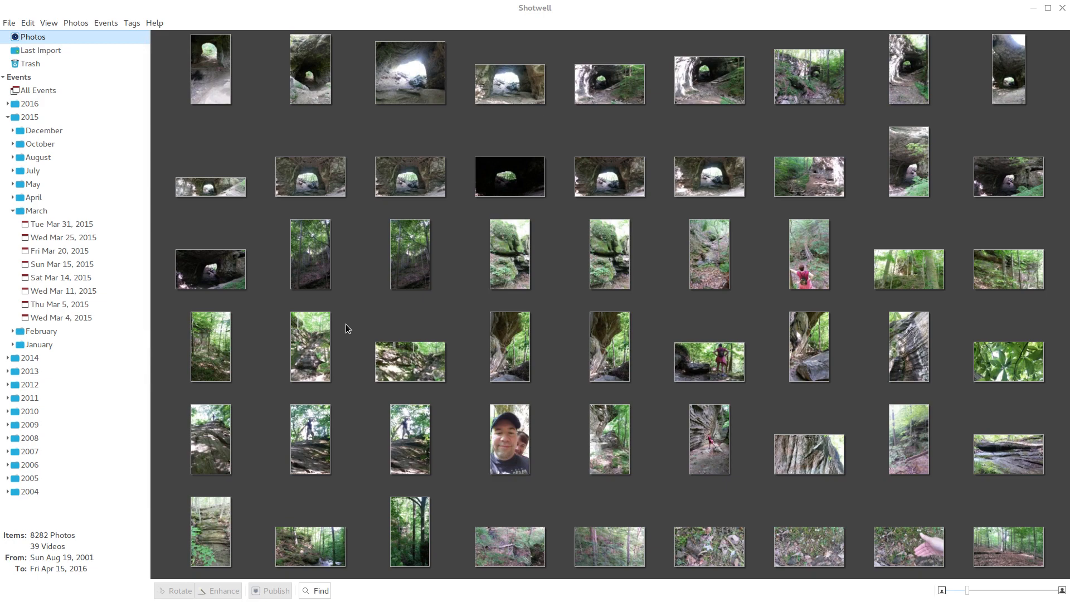
# Browse the 8,282-photo library and enlarge the thumbnails with the size slider, then shrink them slightly
pyautogui.scroll(-3)
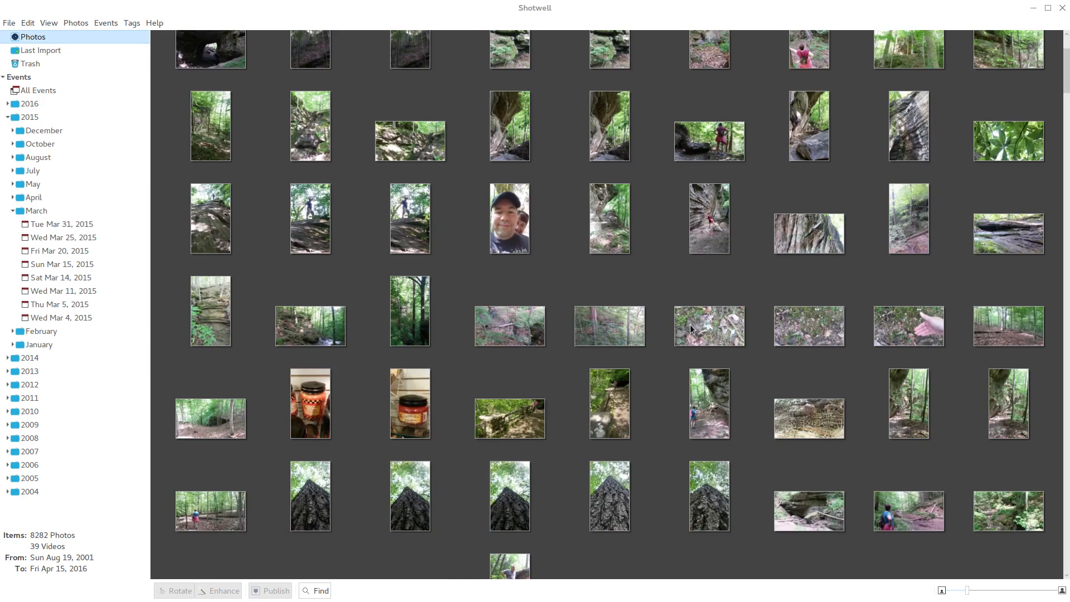
pyautogui.scroll(3)
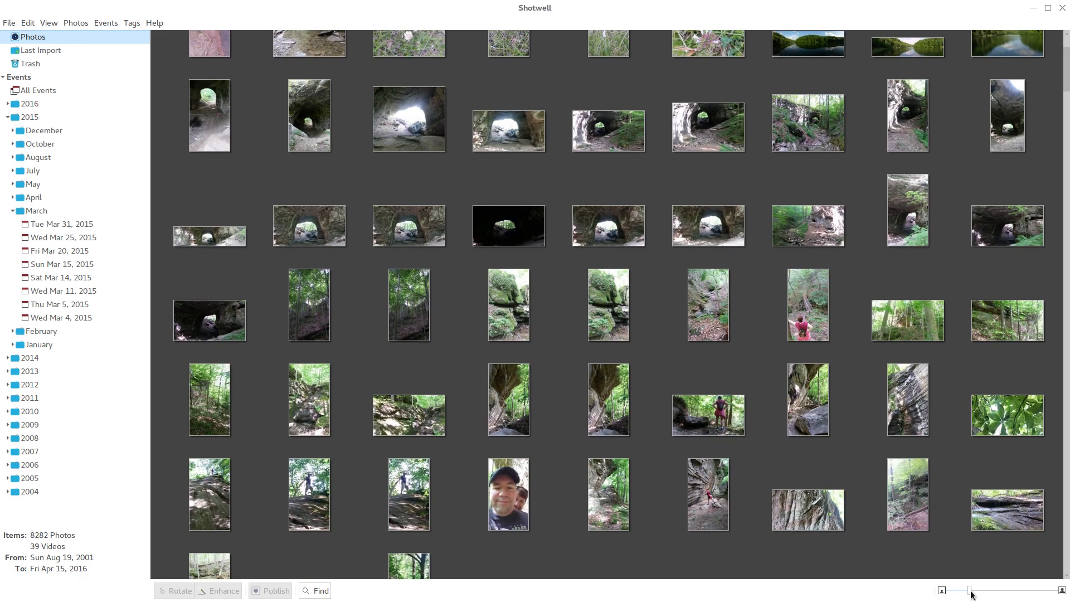
pyautogui.moveTo(969, 590); pyautogui.dragTo(993, 590)
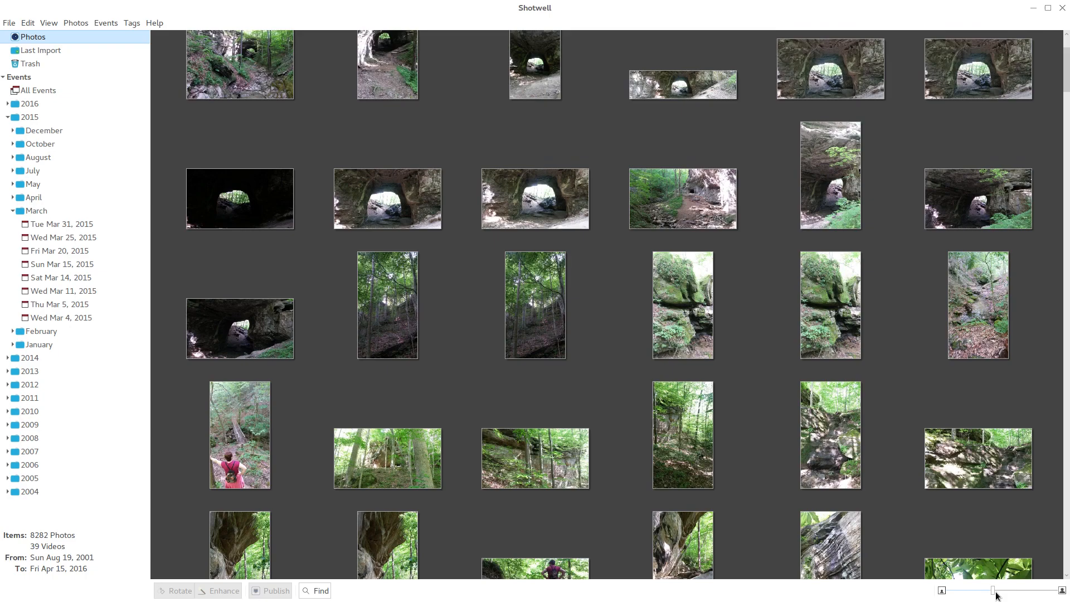
pyautogui.moveTo(992, 590); pyautogui.dragTo(1013, 589)
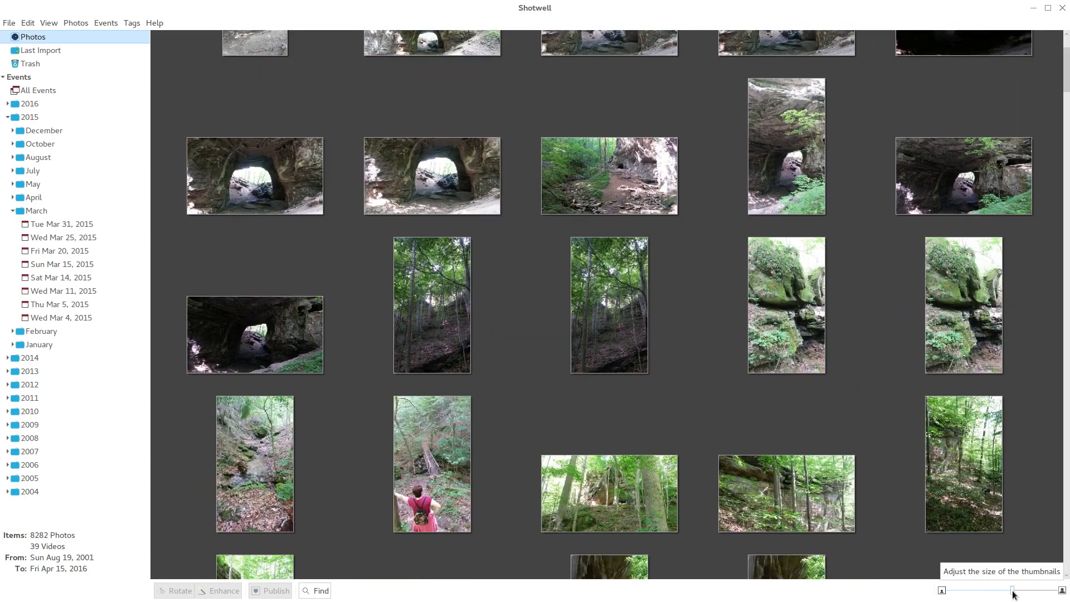
pyautogui.moveTo(1013, 591); pyautogui.dragTo(981, 591)
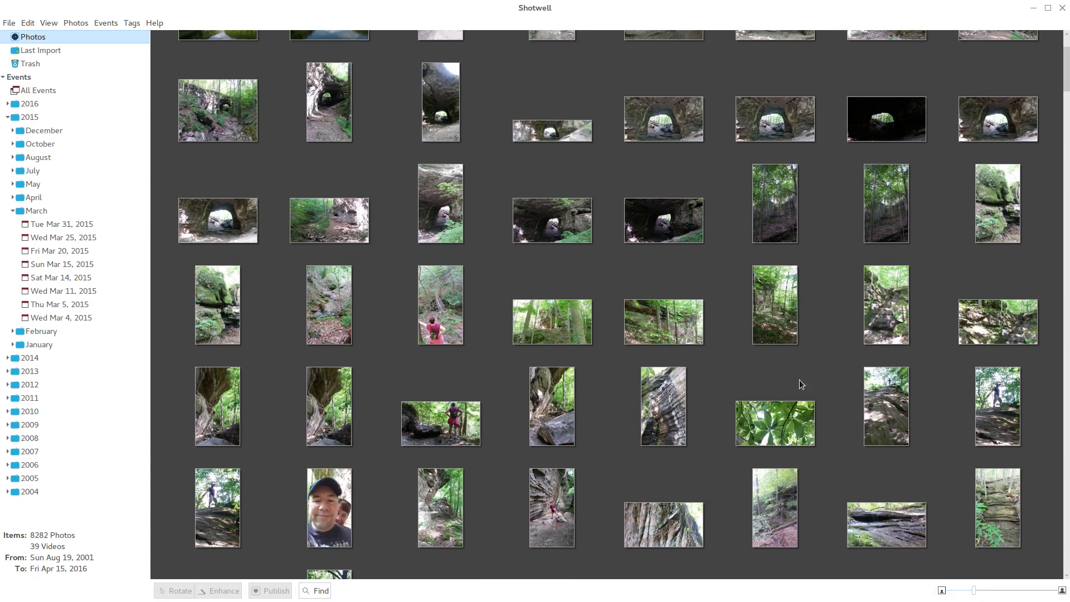
pyautogui.moveTo(631, 401)
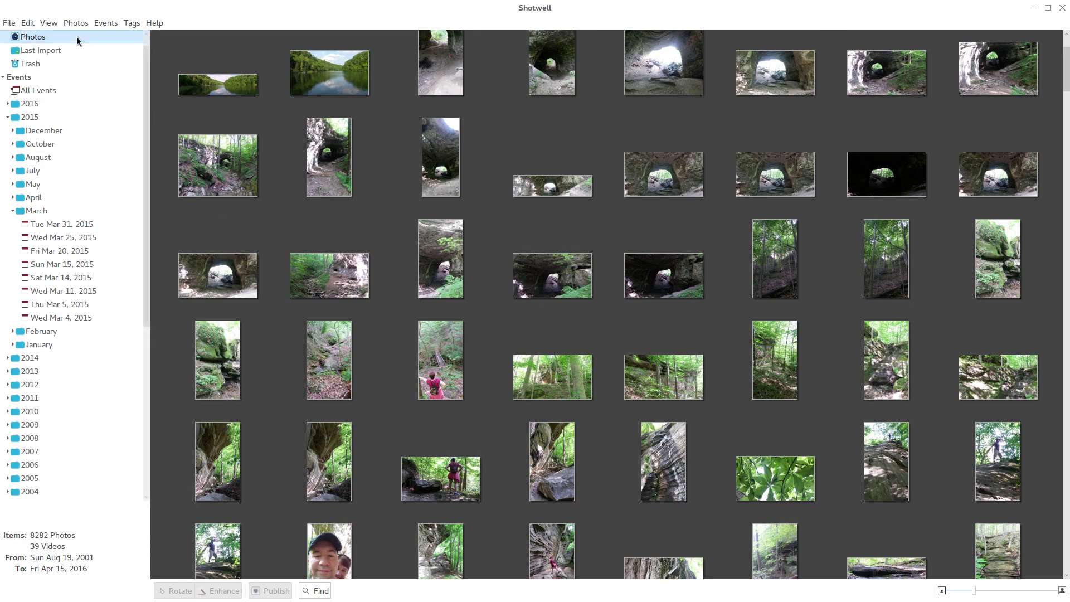
pyautogui.moveTo(486, 202)
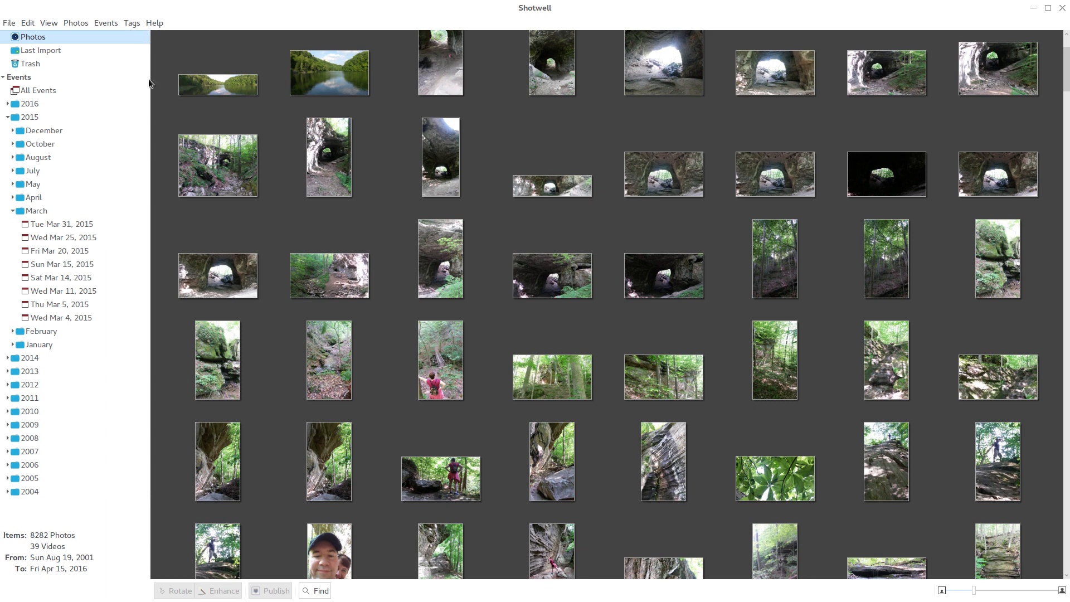
pyautogui.moveTo(45, 92)
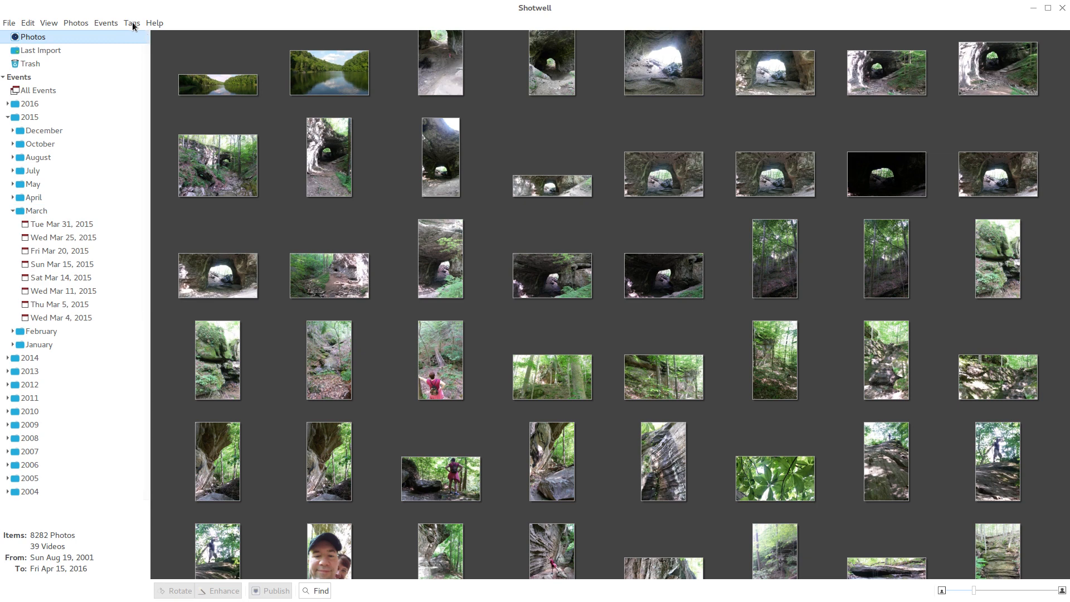
pyautogui.moveTo(278, 371)
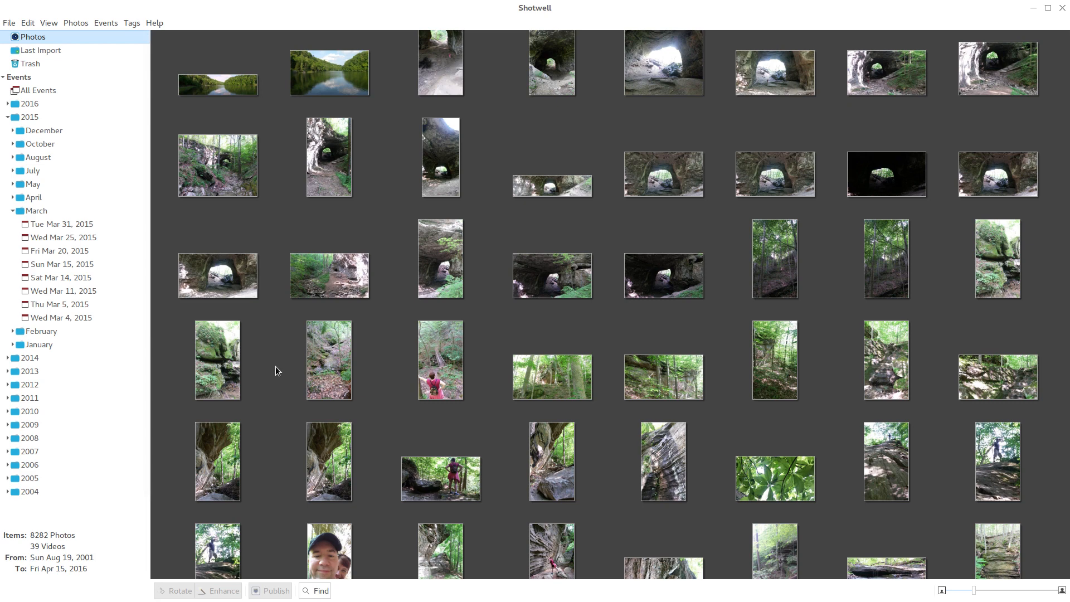
pyautogui.moveTo(242, 350)
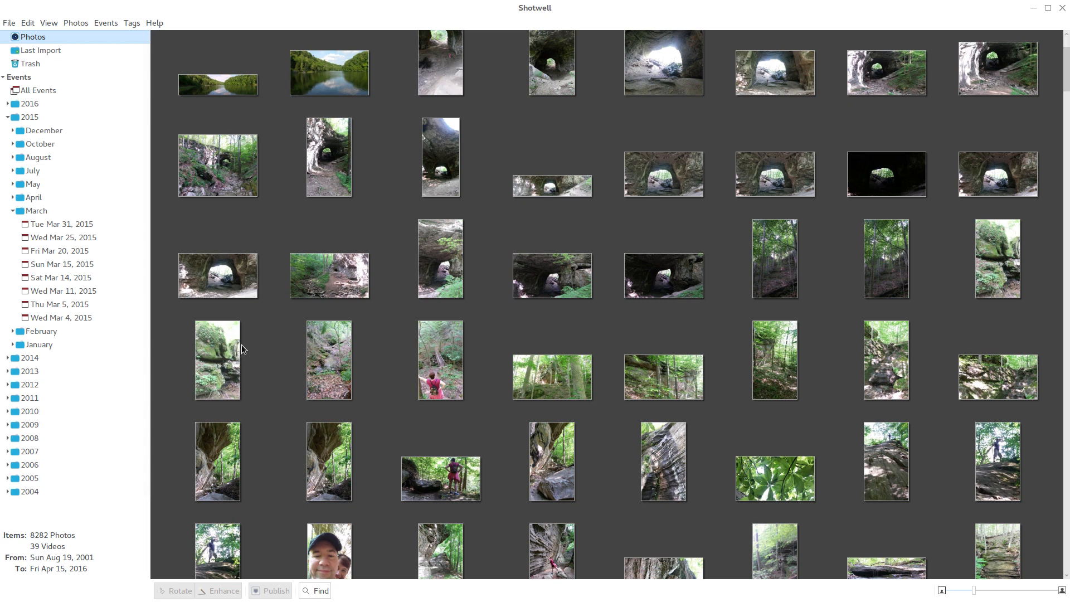
pyautogui.moveTo(254, 365)
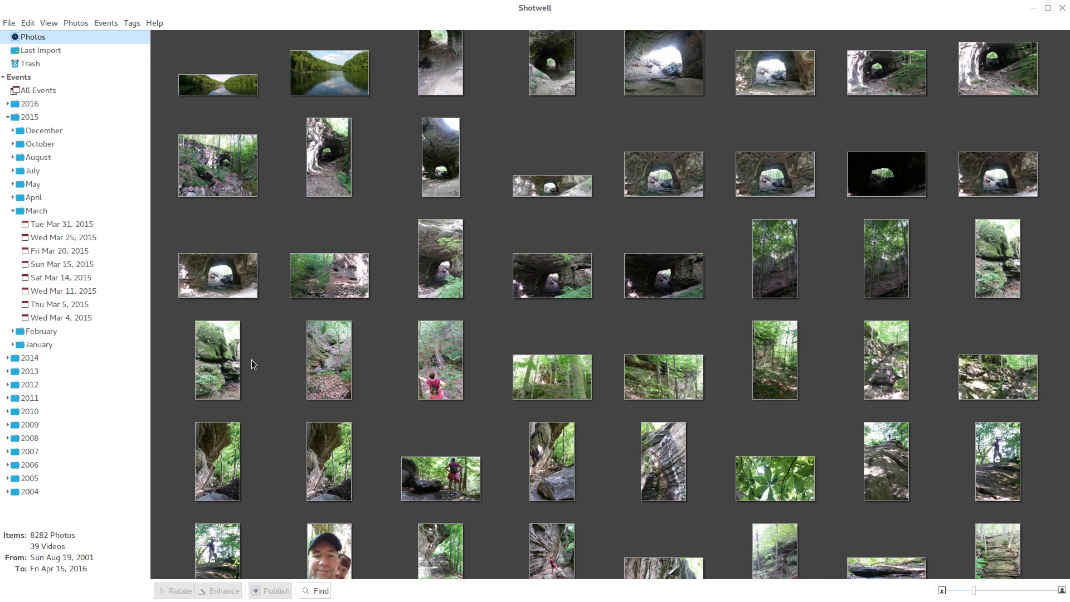
pyautogui.moveTo(322, 310)
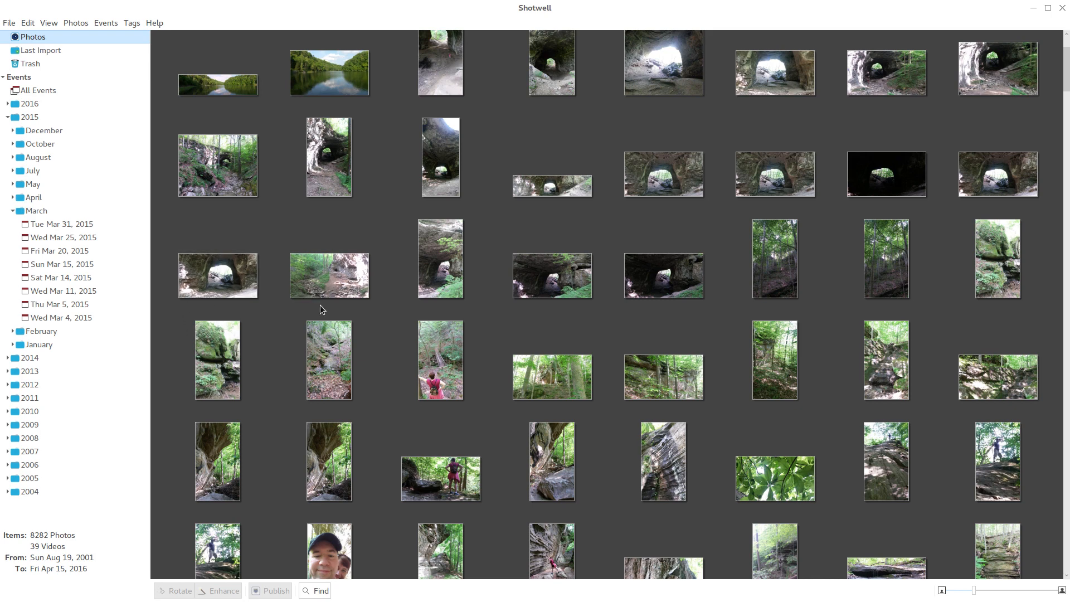
pyautogui.moveTo(337, 303)
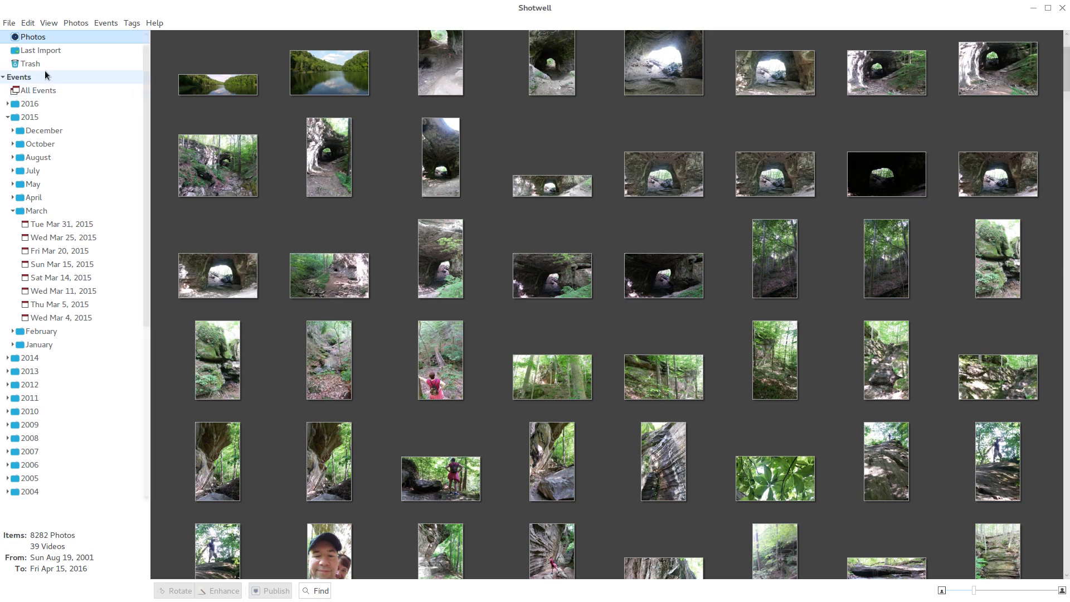
# Select March under Events > 2015 to show its eight events totaling 60 photos
pyautogui.click(38, 89)
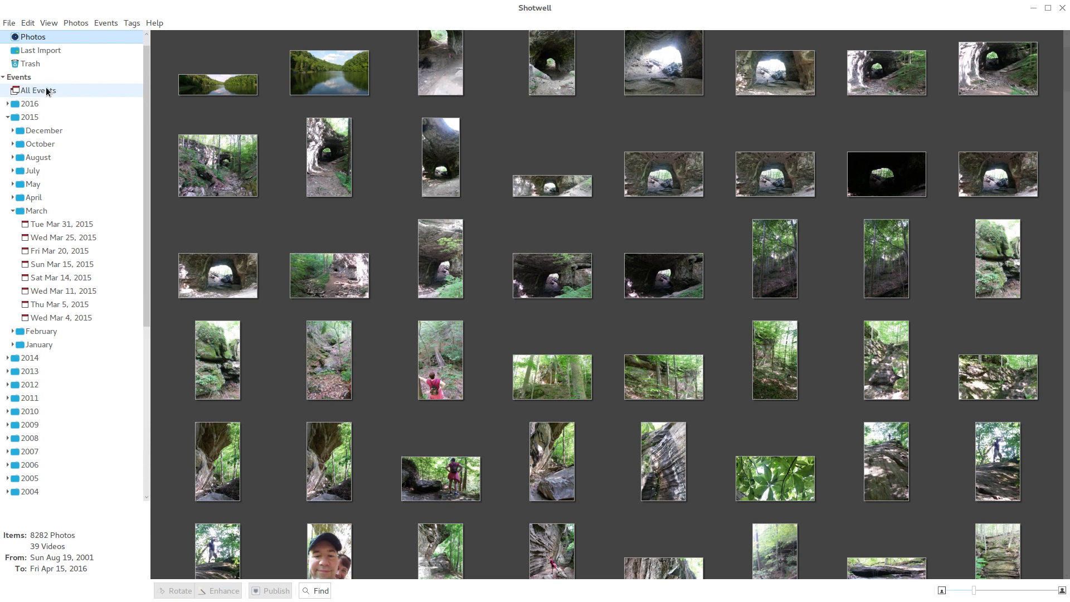
pyautogui.click(37, 211)
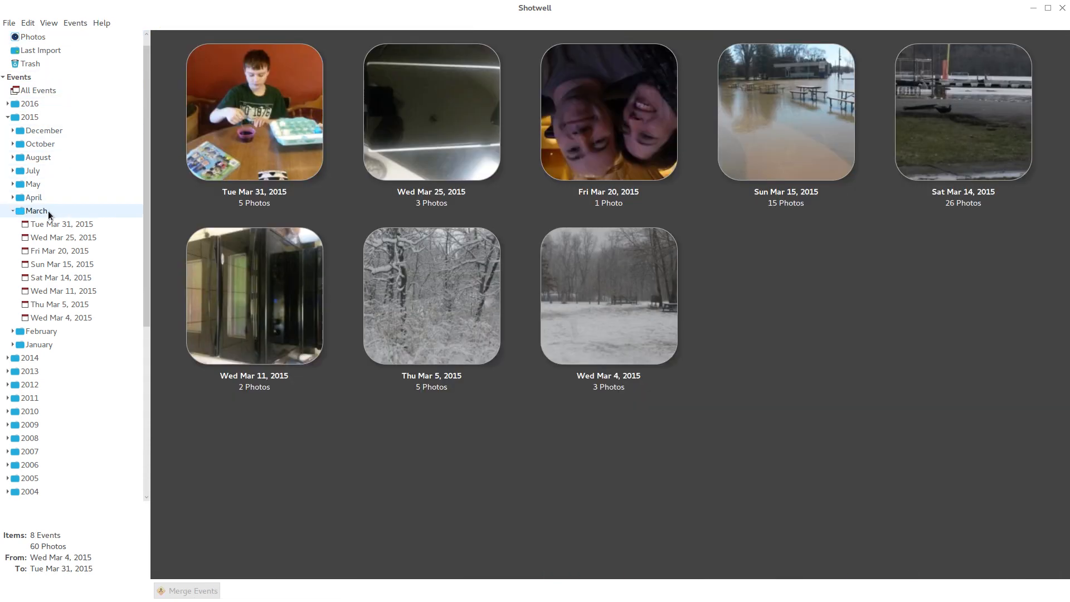
pyautogui.moveTo(238, 212)
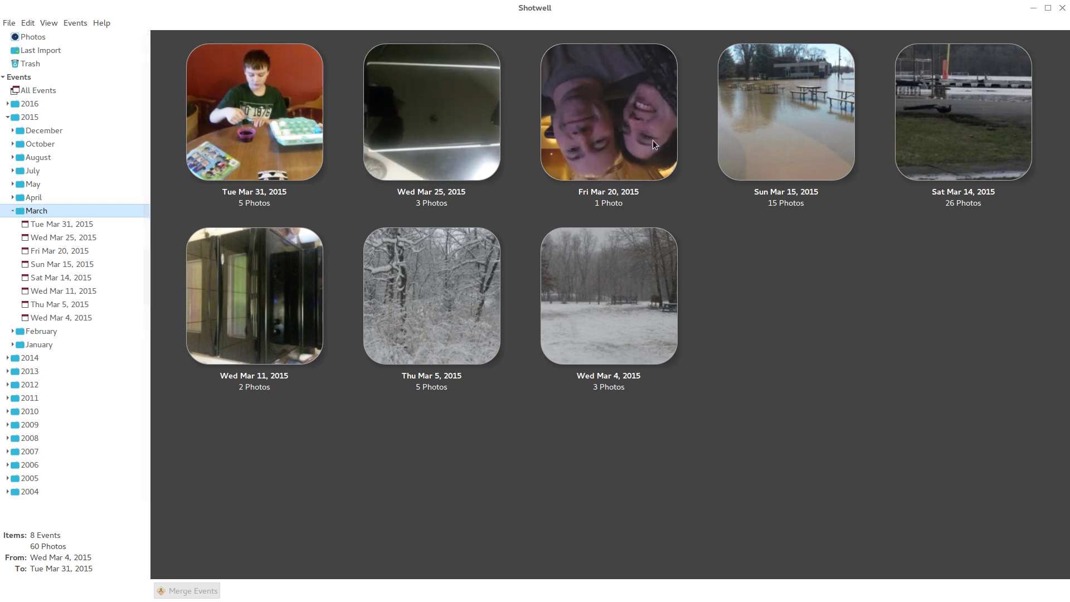
pyautogui.moveTo(442, 141)
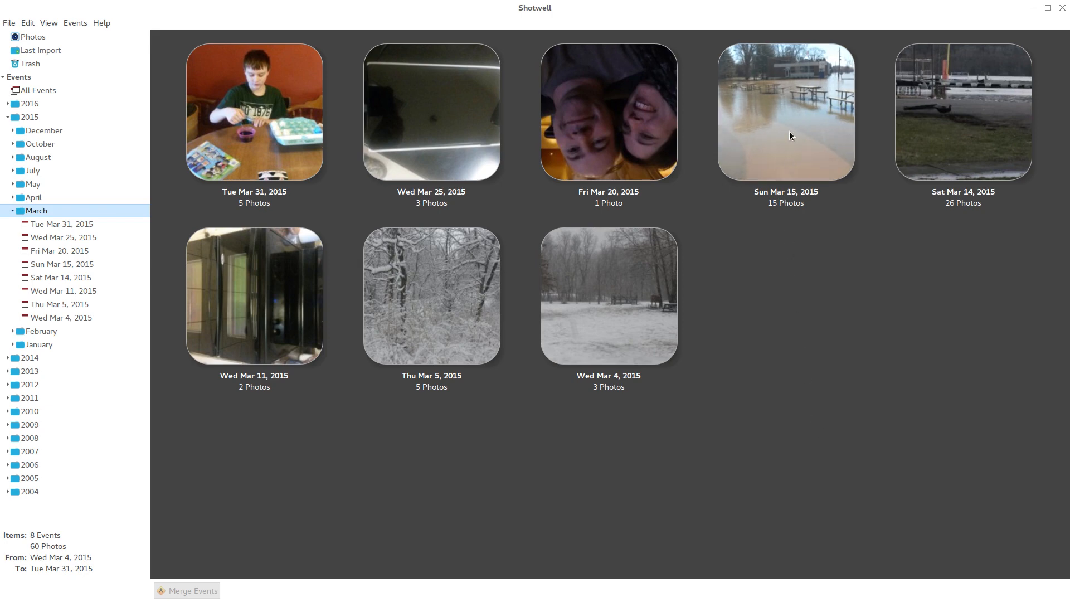
pyautogui.moveTo(775, 124)
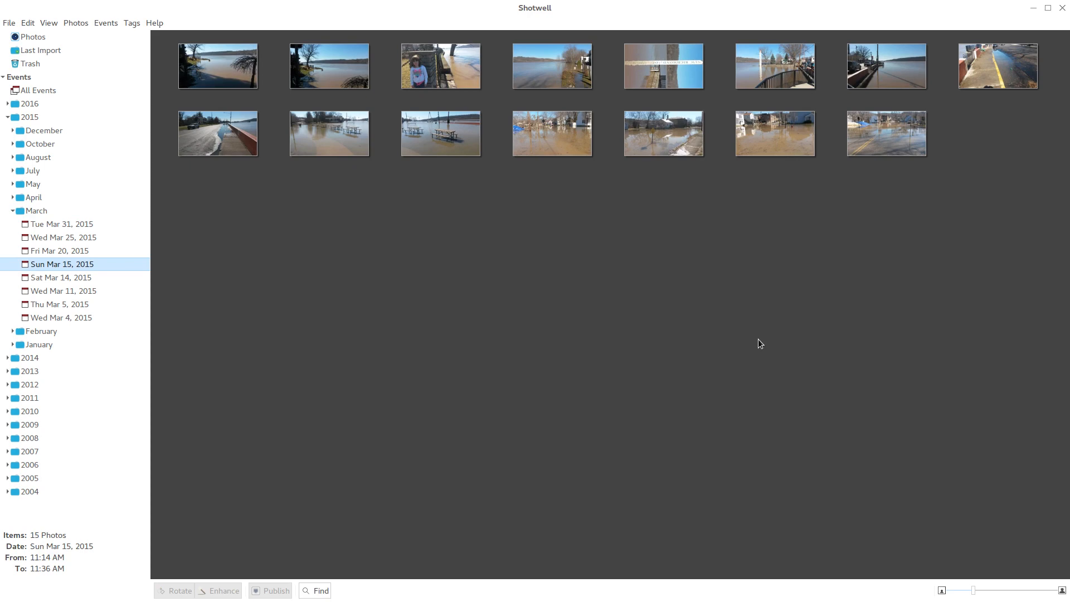
pyautogui.moveTo(720, 78)
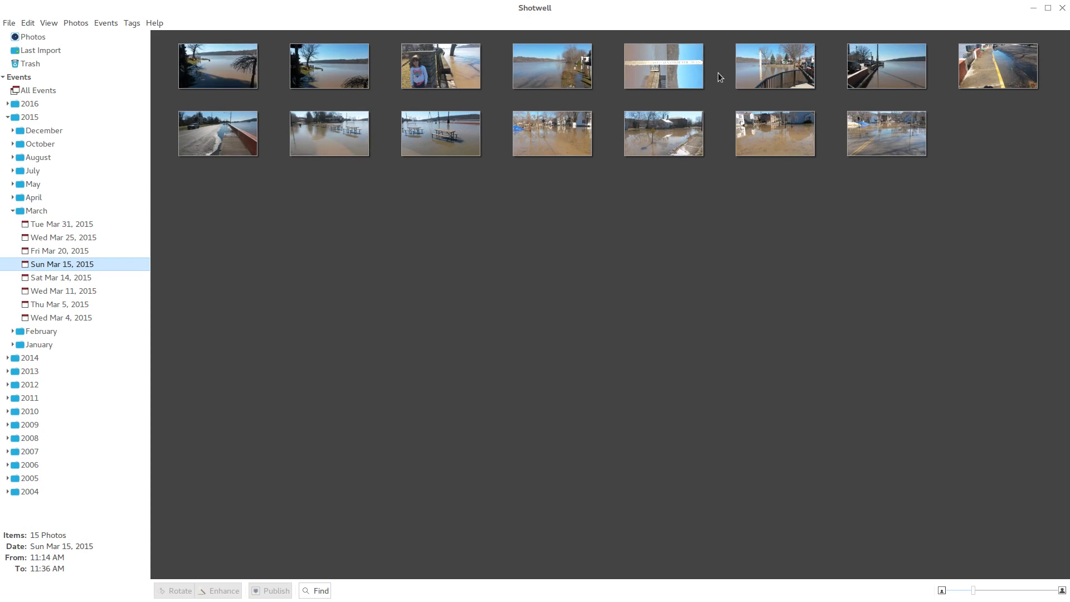
pyautogui.moveTo(669, 254)
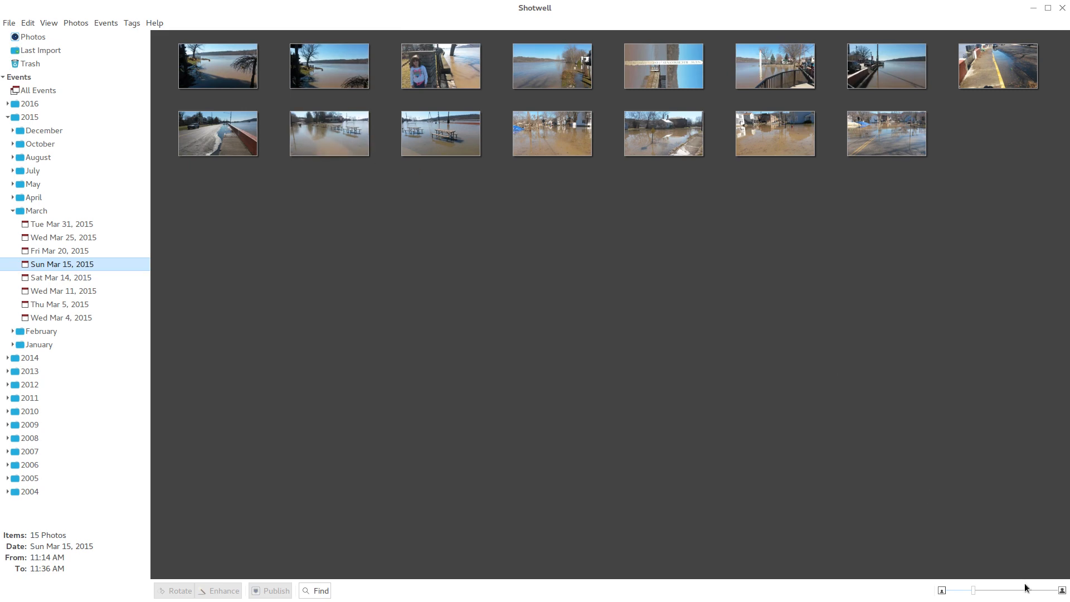
# Enlarge the Sun Mar 15, 2015 flood photo thumbnails with the size slider
pyautogui.moveTo(974, 590); pyautogui.dragTo(984, 590)
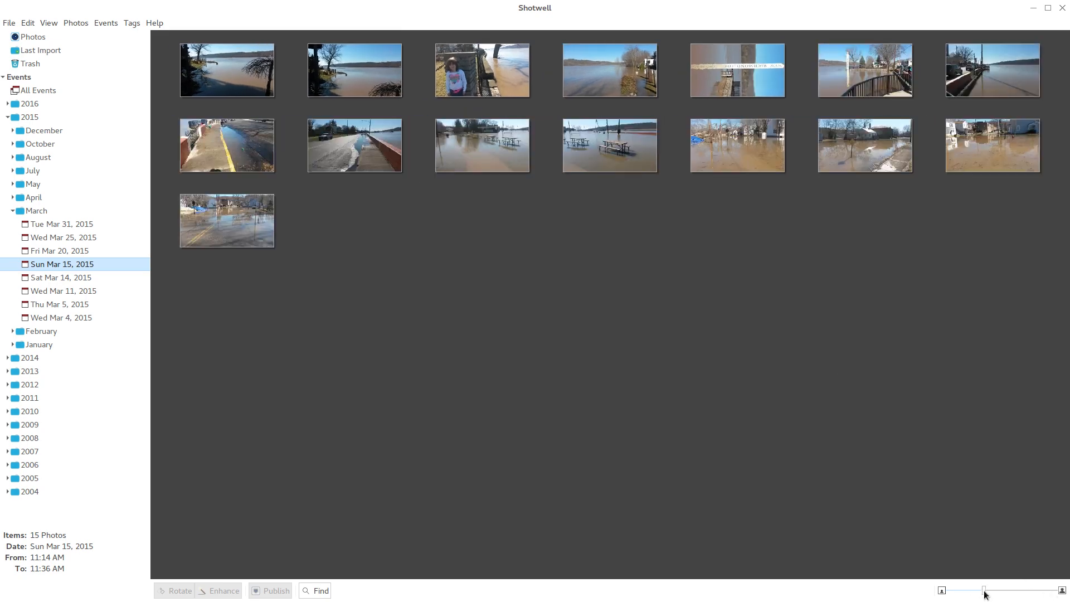
pyautogui.moveTo(984, 591); pyautogui.dragTo(1038, 591)
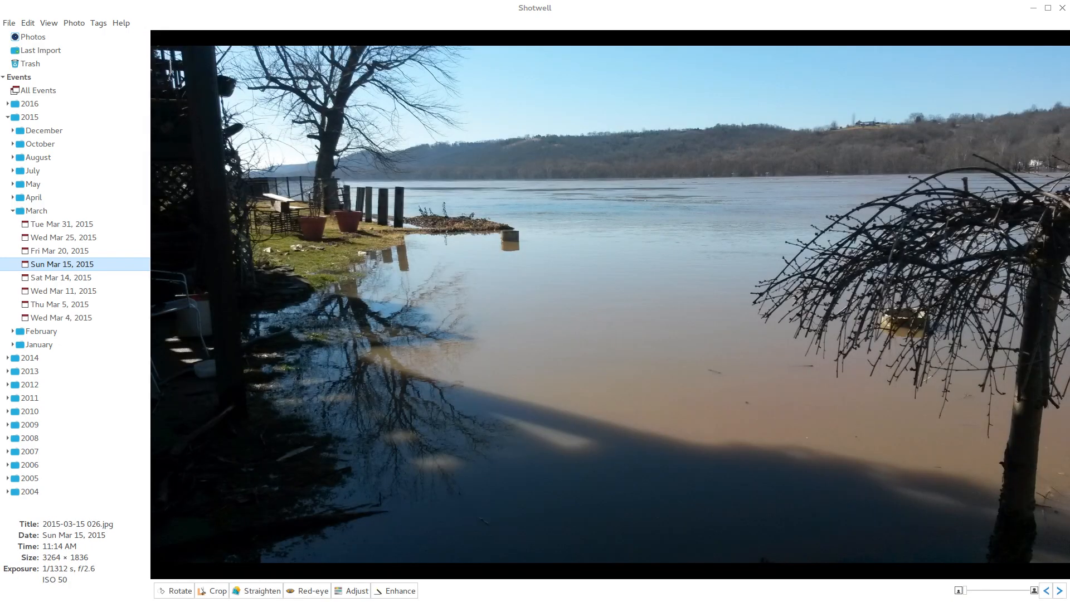
pyautogui.moveTo(214, 457)
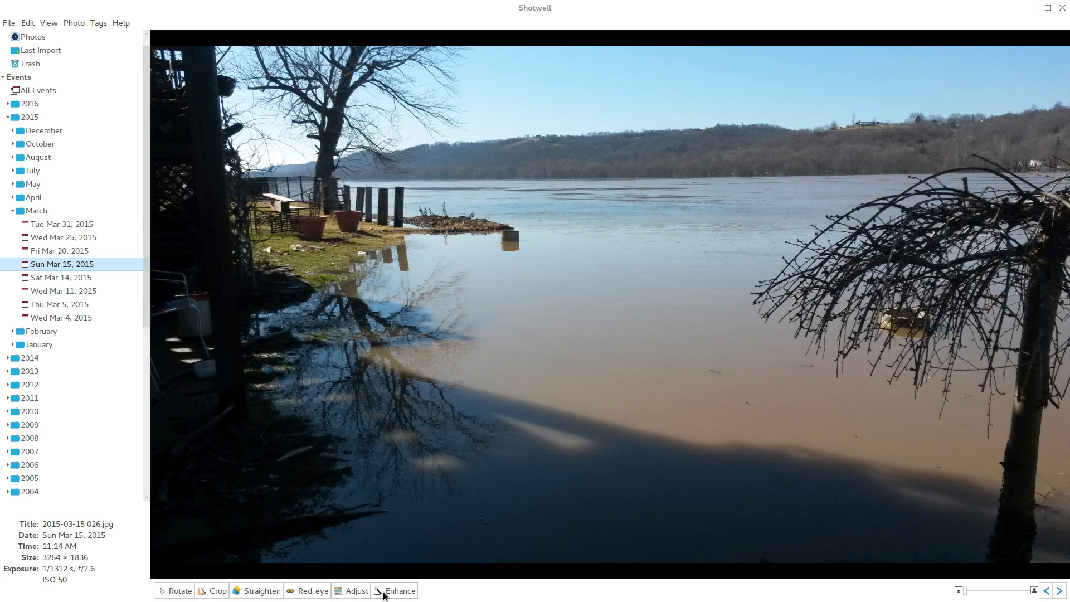
pyautogui.moveTo(385, 595)
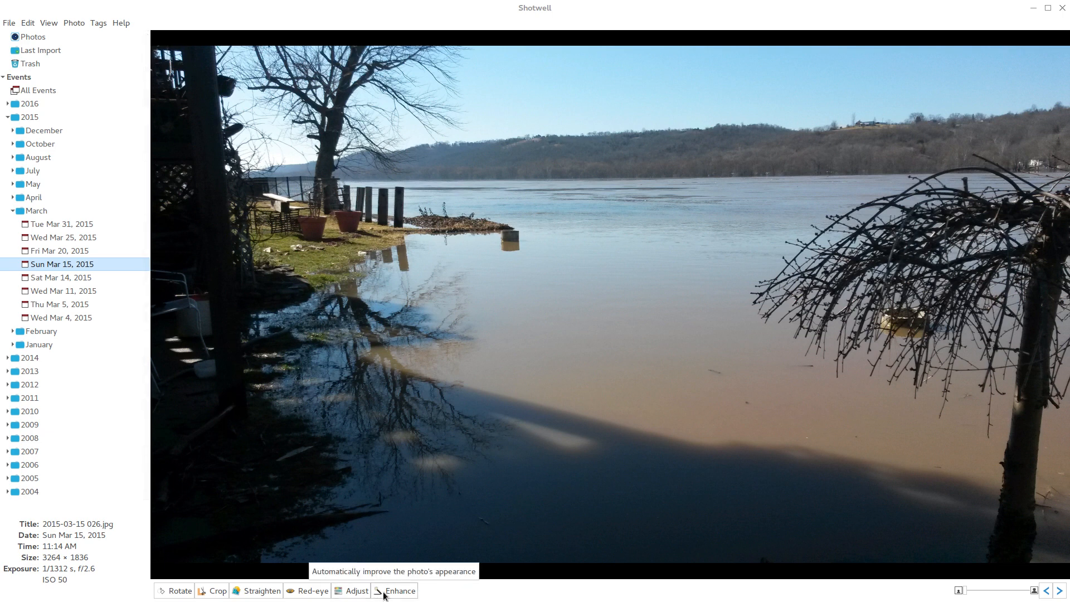
pyautogui.moveTo(365, 596)
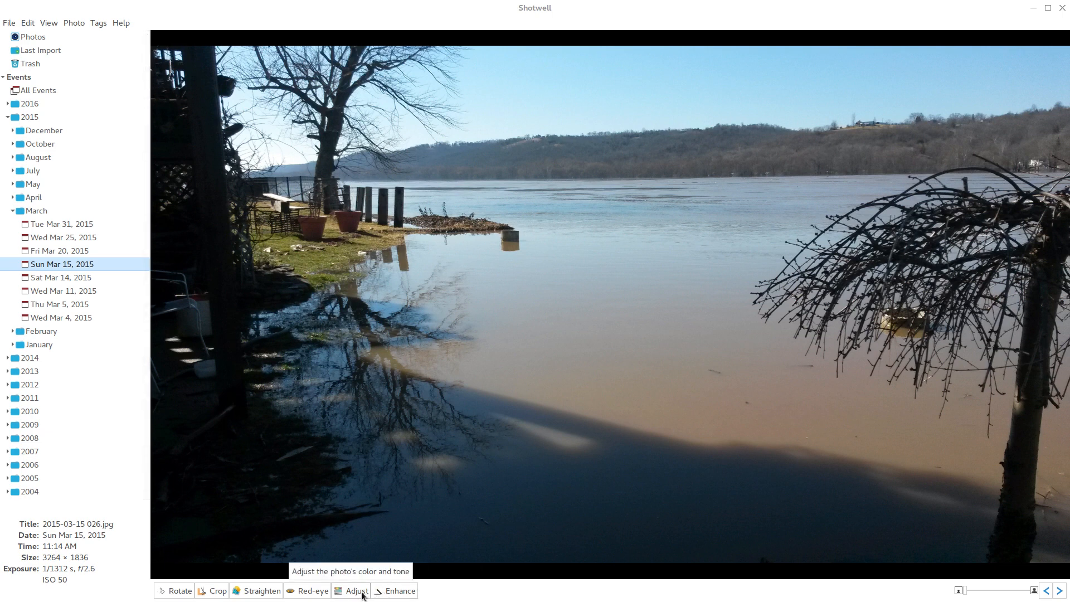
pyautogui.click(354, 590)
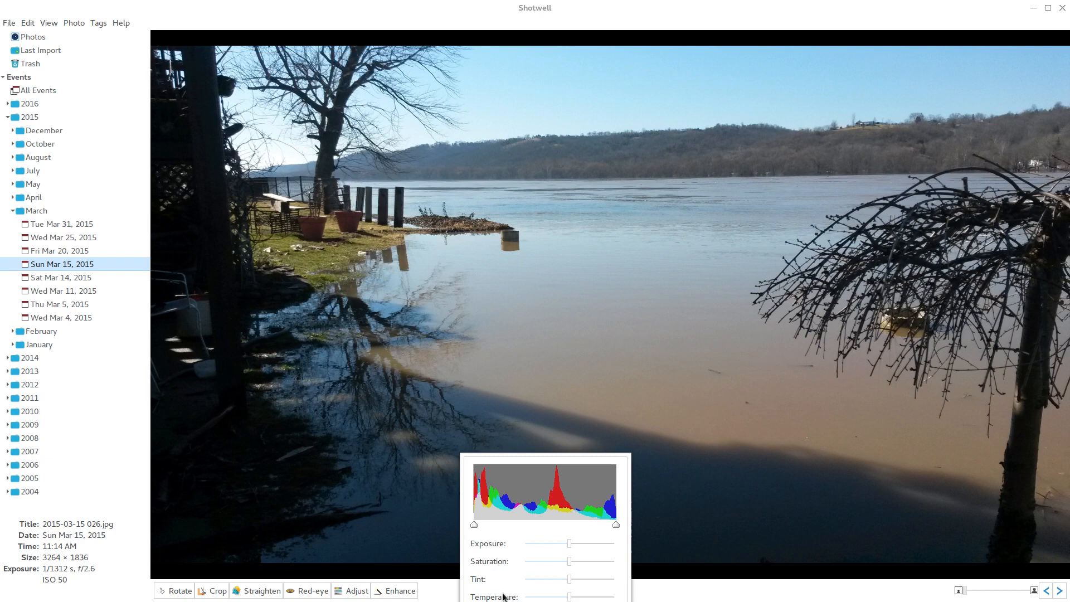
pyautogui.click(356, 590)
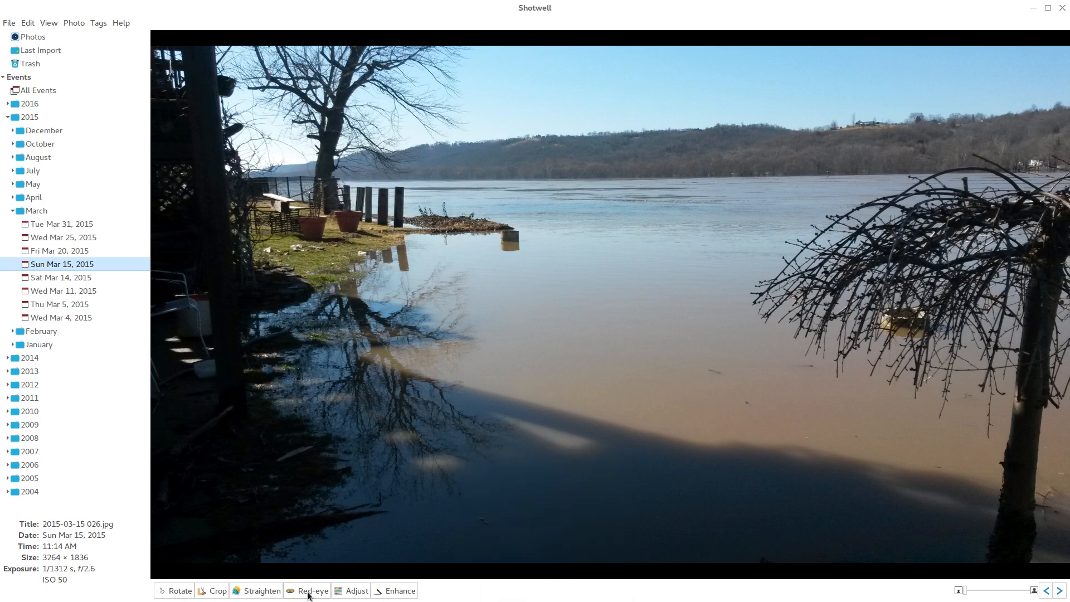
pyautogui.moveTo(194, 595)
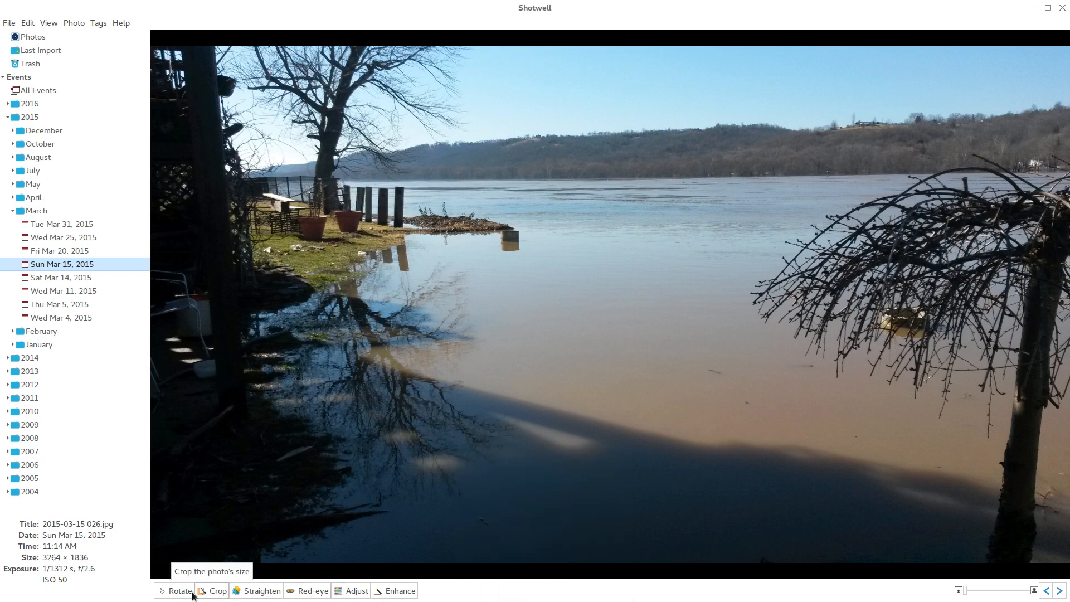
pyautogui.moveTo(257, 546)
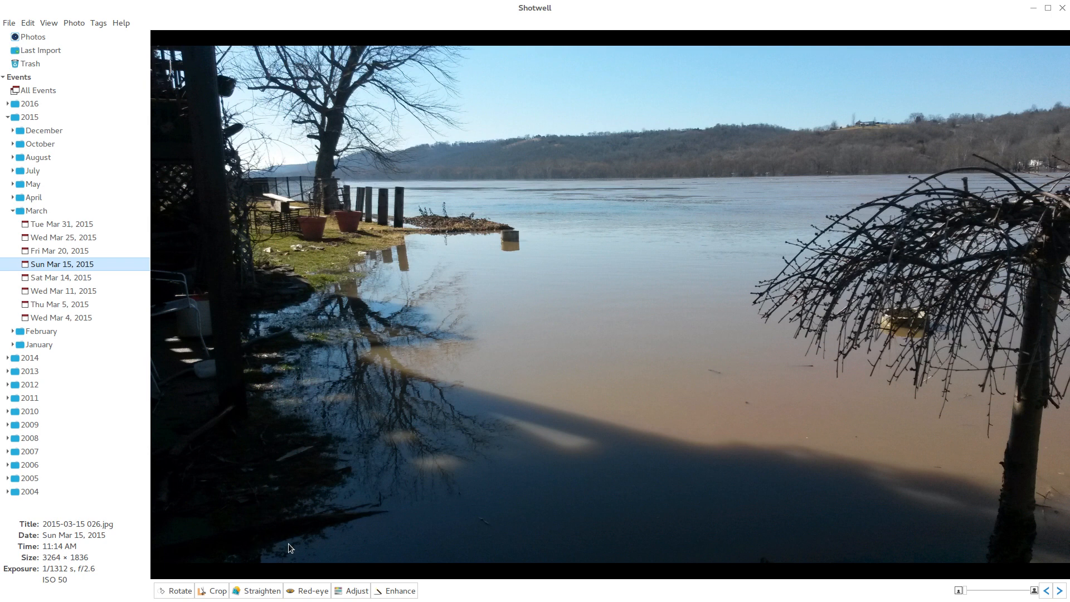
pyautogui.moveTo(454, 599)
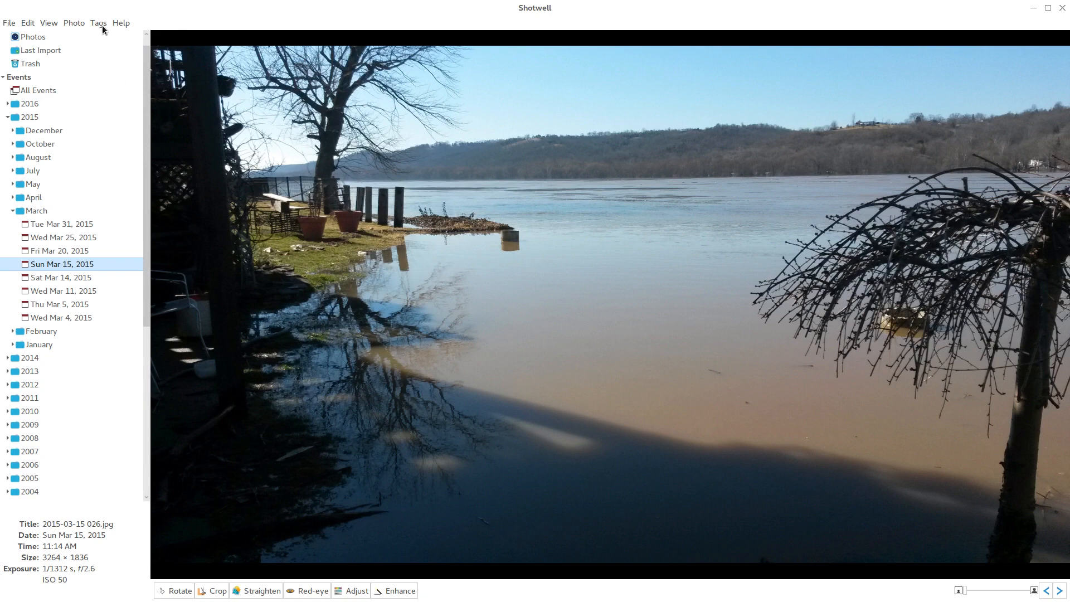
pyautogui.click(73, 22)
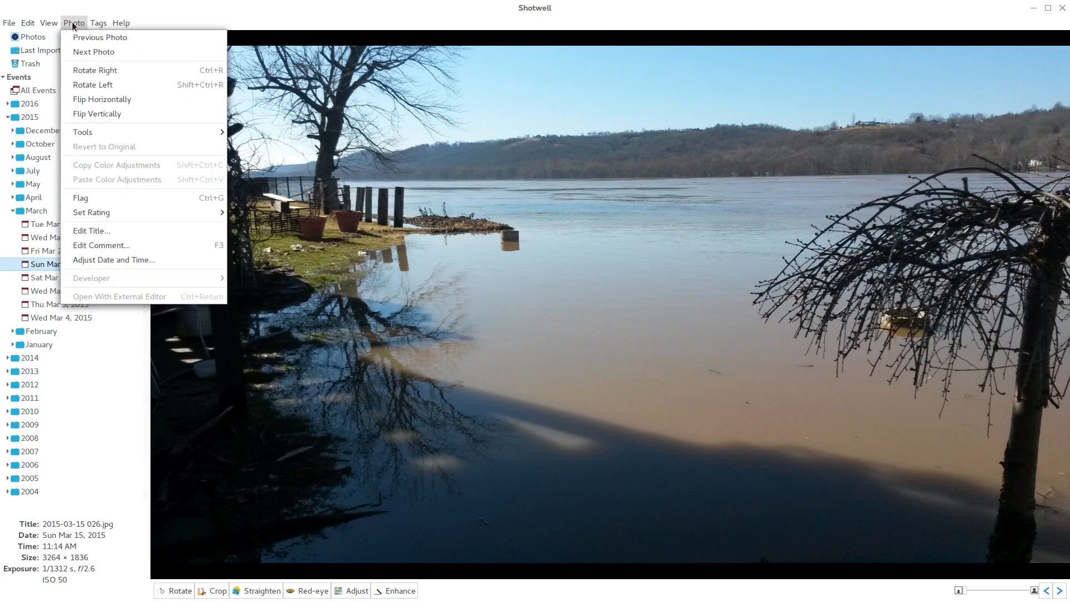
pyautogui.moveTo(93, 51)
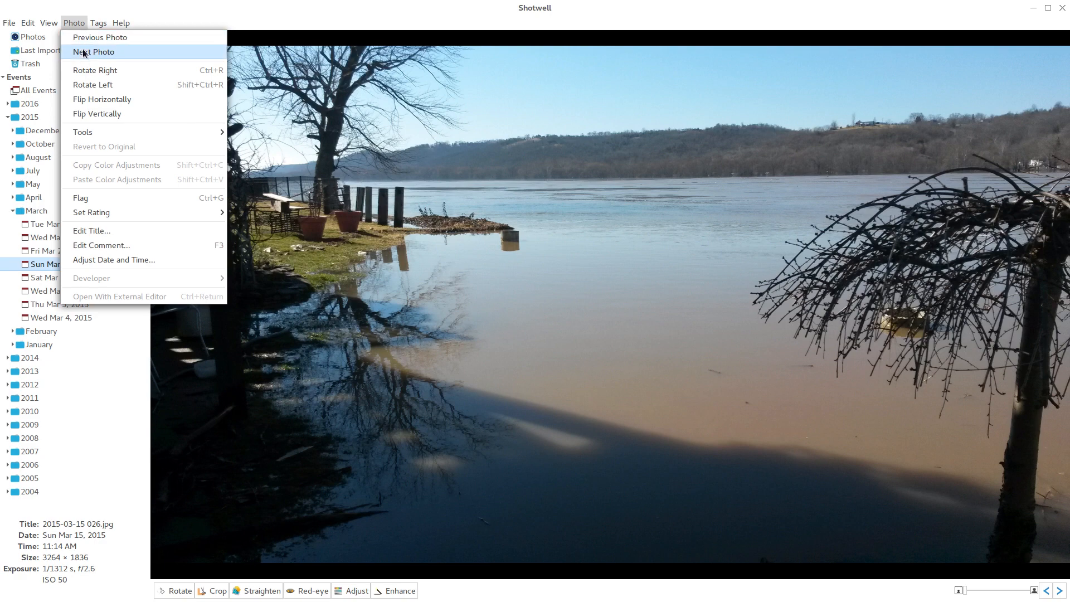
pyautogui.moveTo(108, 38)
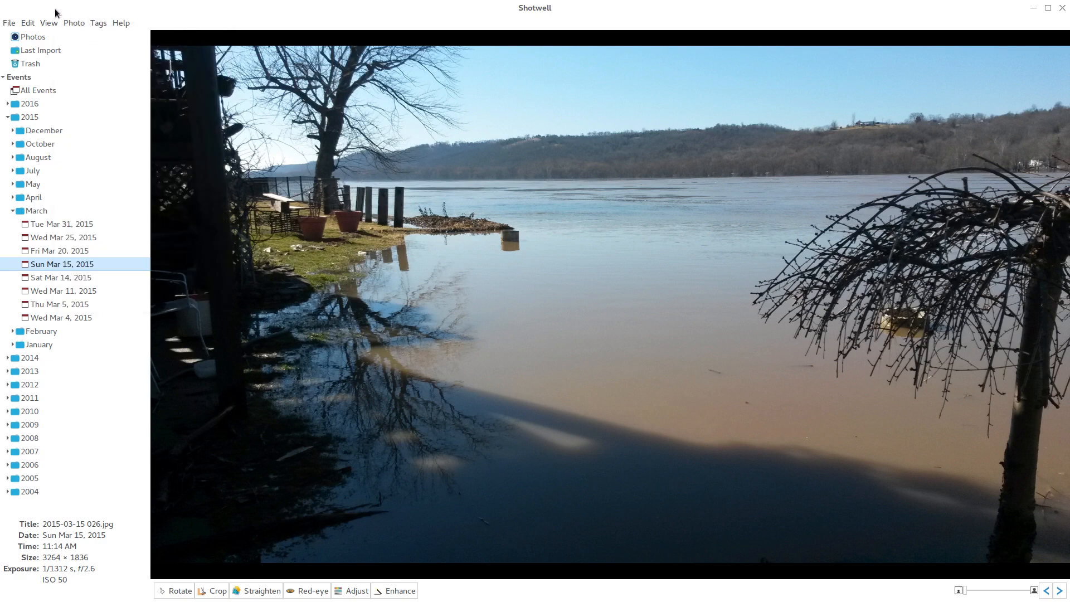
pyautogui.click(49, 22)
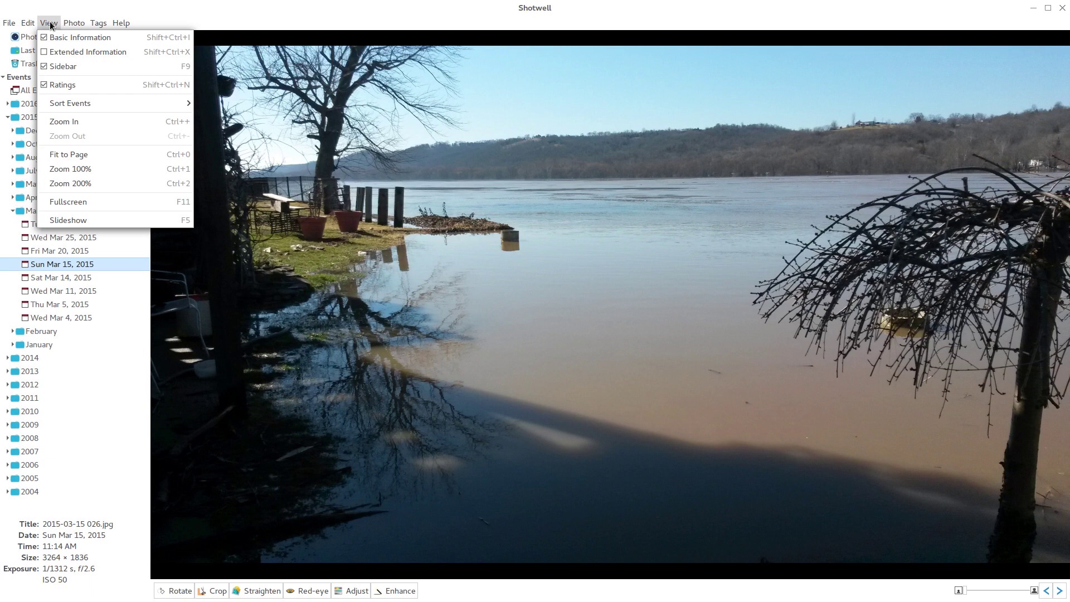
pyautogui.click(28, 23)
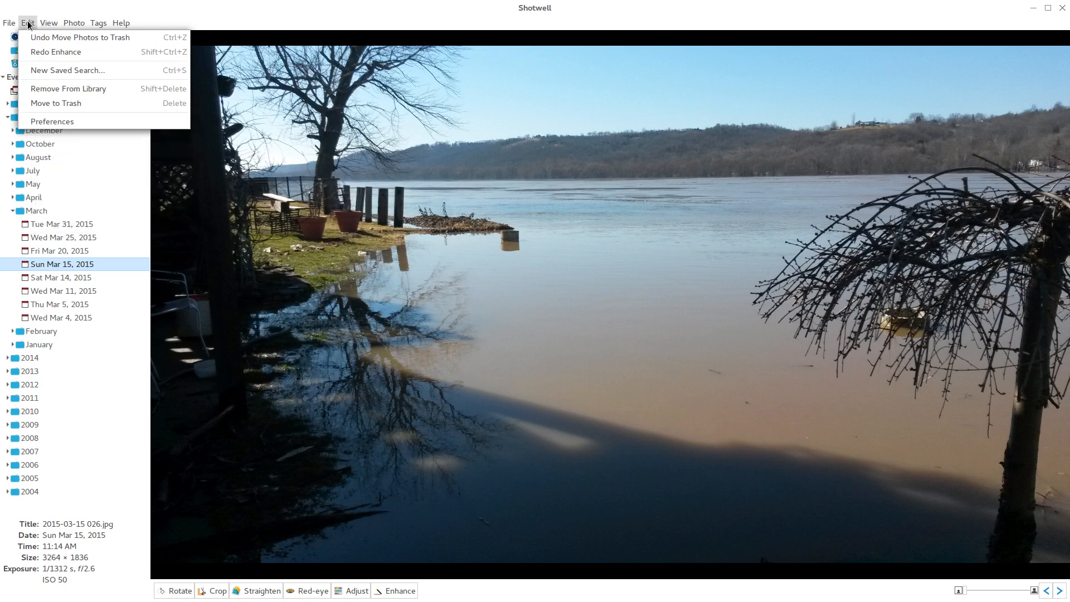
pyautogui.moveTo(82, 39)
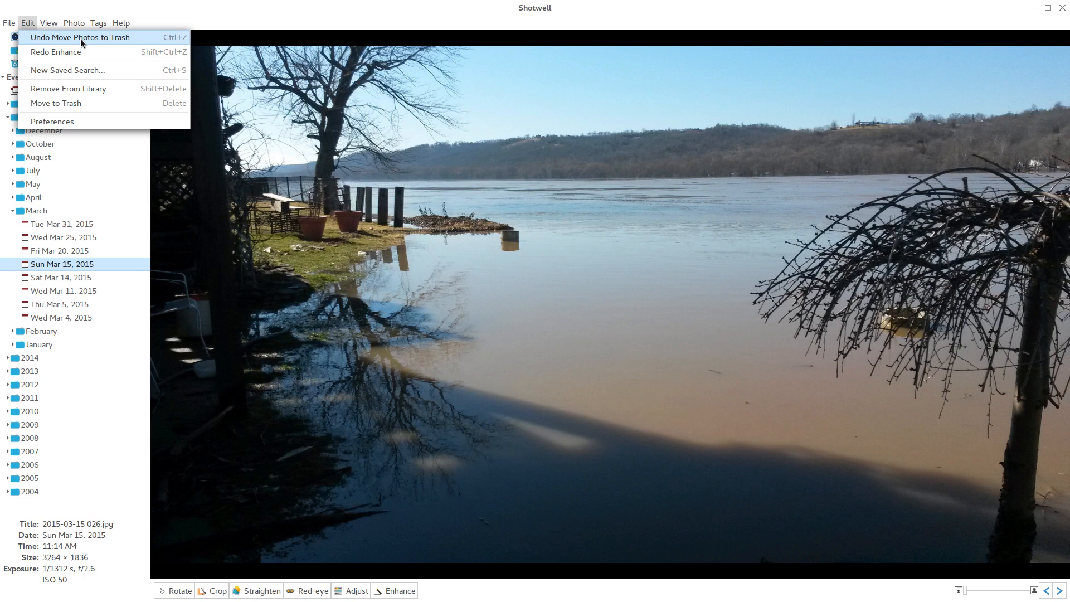
pyautogui.moveTo(69, 53)
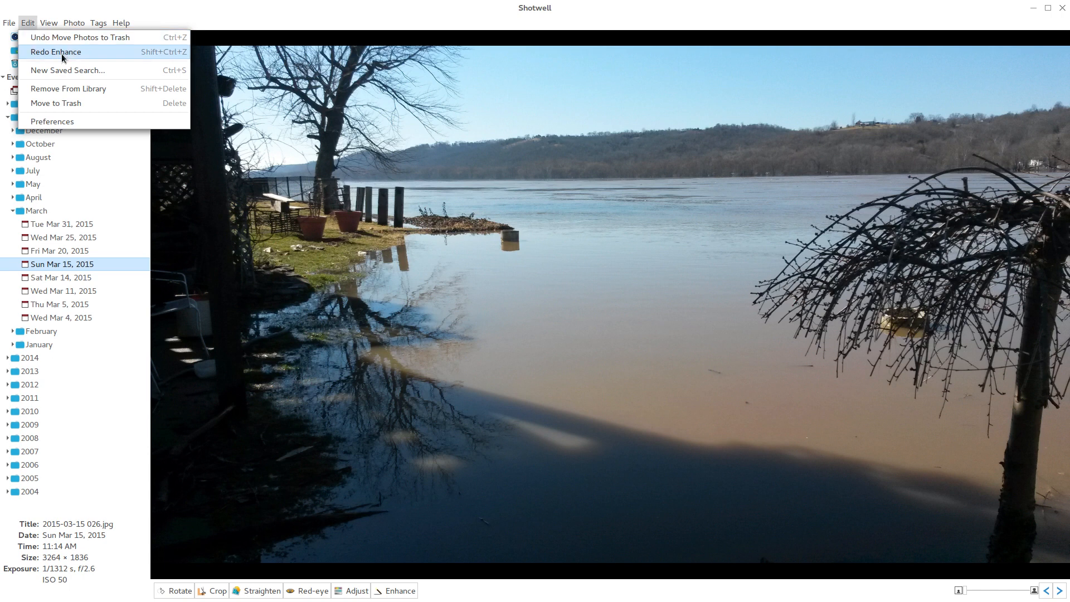
pyautogui.click(121, 23)
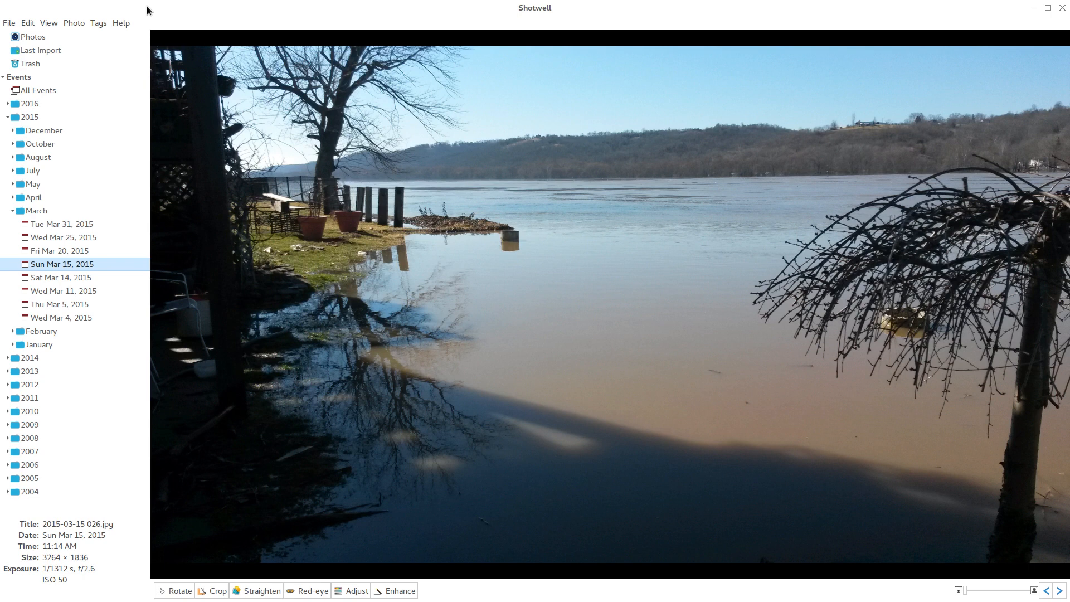
pyautogui.moveTo(123, 16)
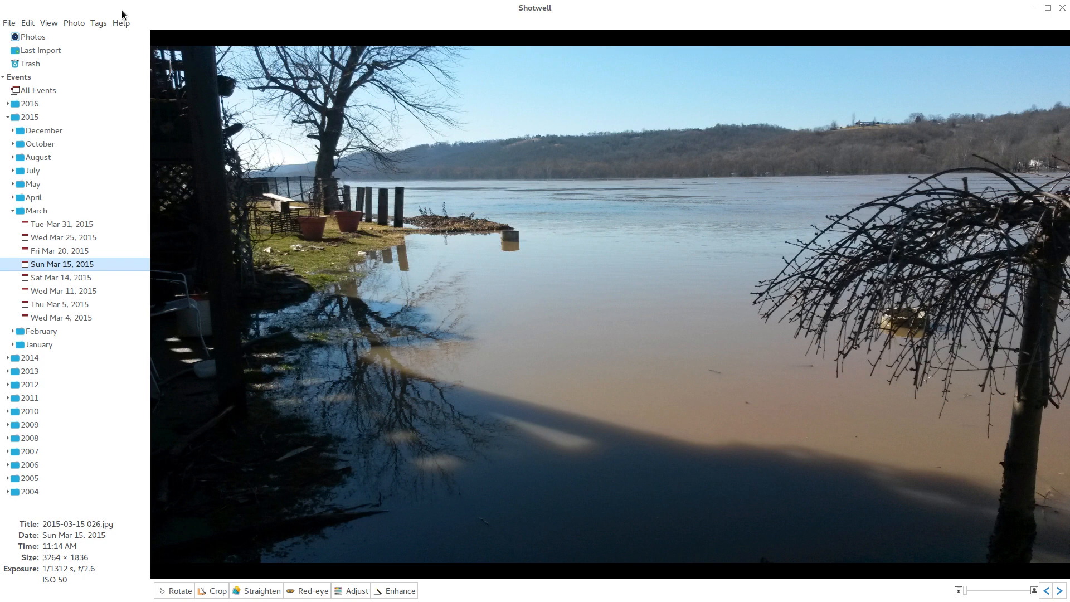
pyautogui.moveTo(308, 225)
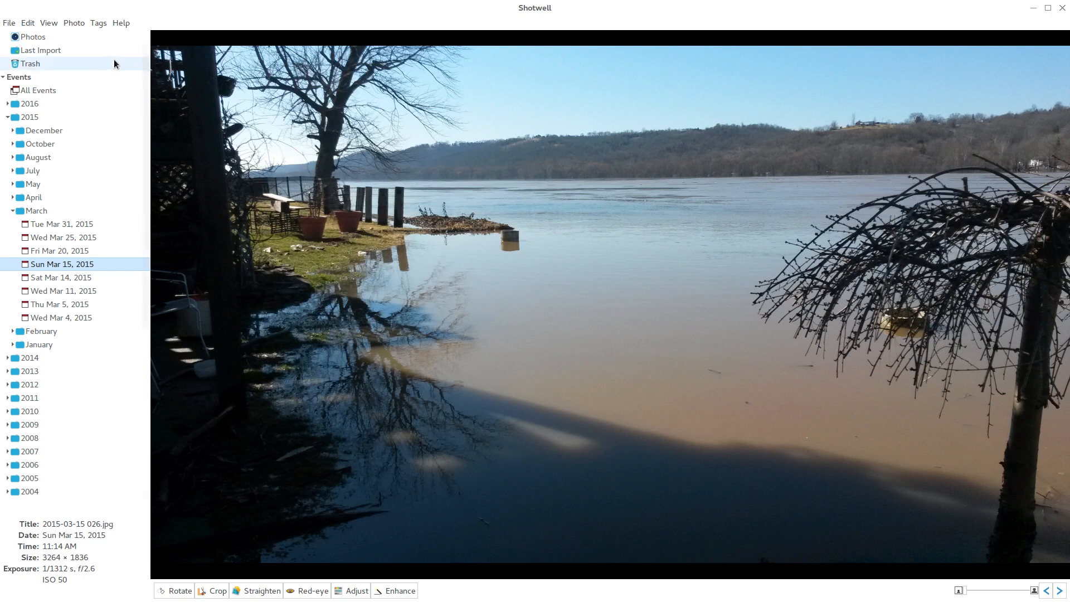
pyautogui.click(9, 22)
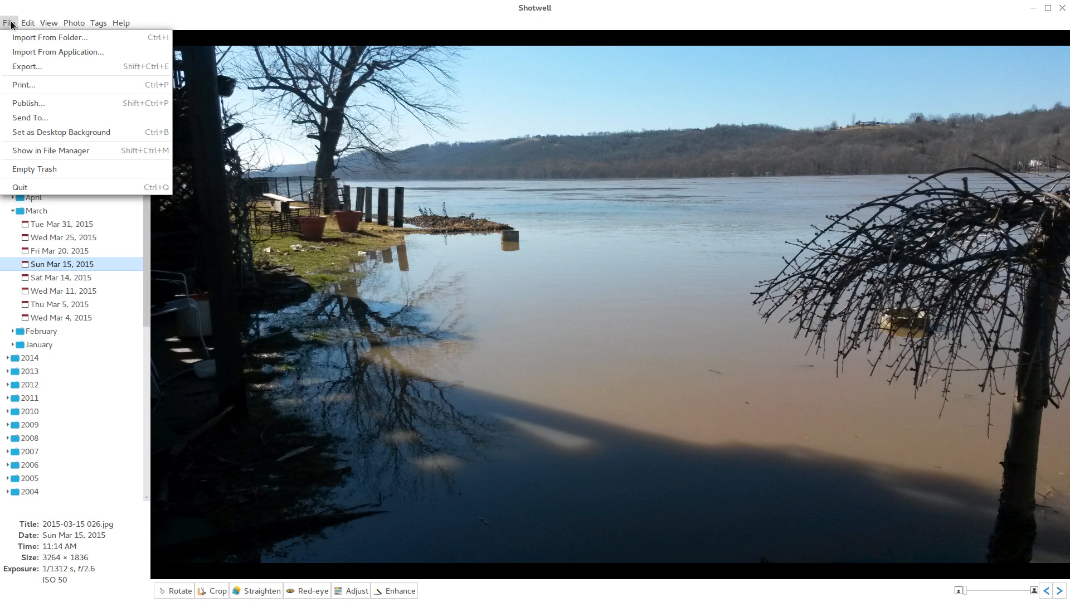
pyautogui.moveTo(25, 67)
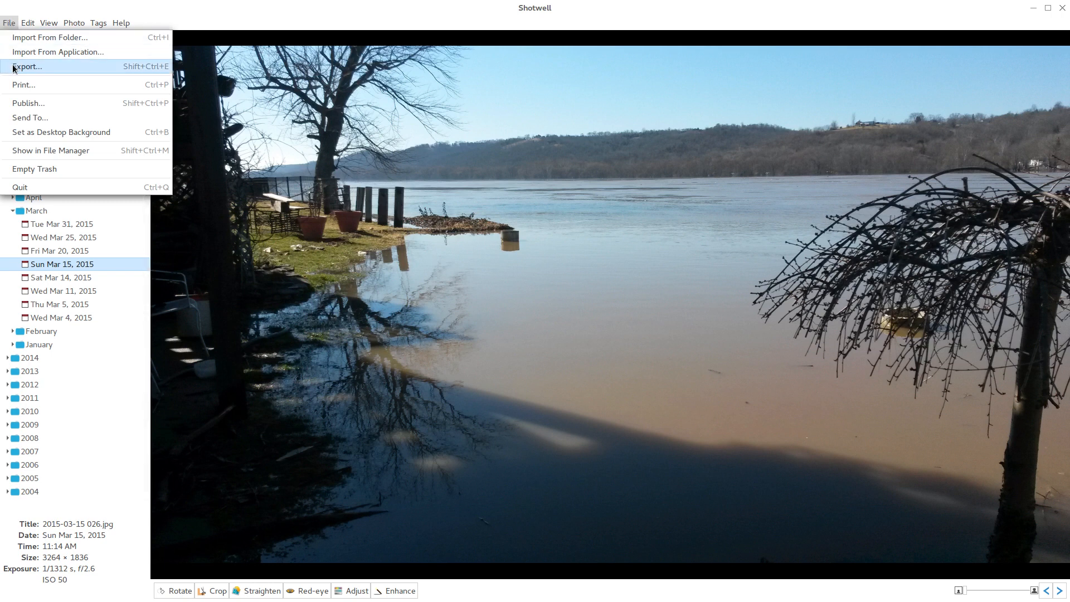
pyautogui.moveTo(78, 53)
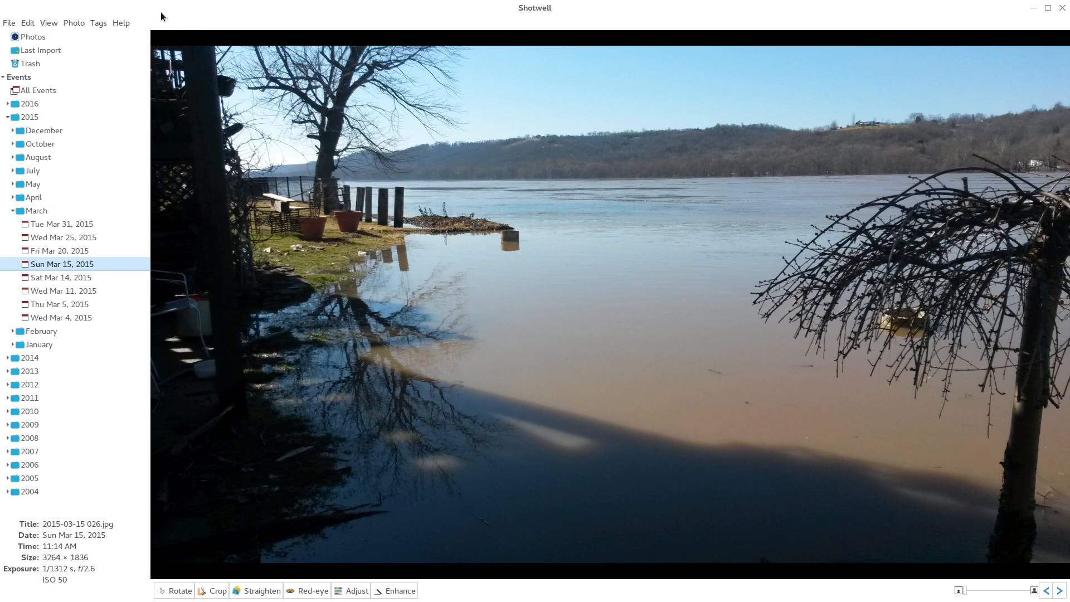
# Start publishing from the File menu, keep Facebook as the service, then close the Publish Photos dialog without logging in
pyautogui.click(9, 23)
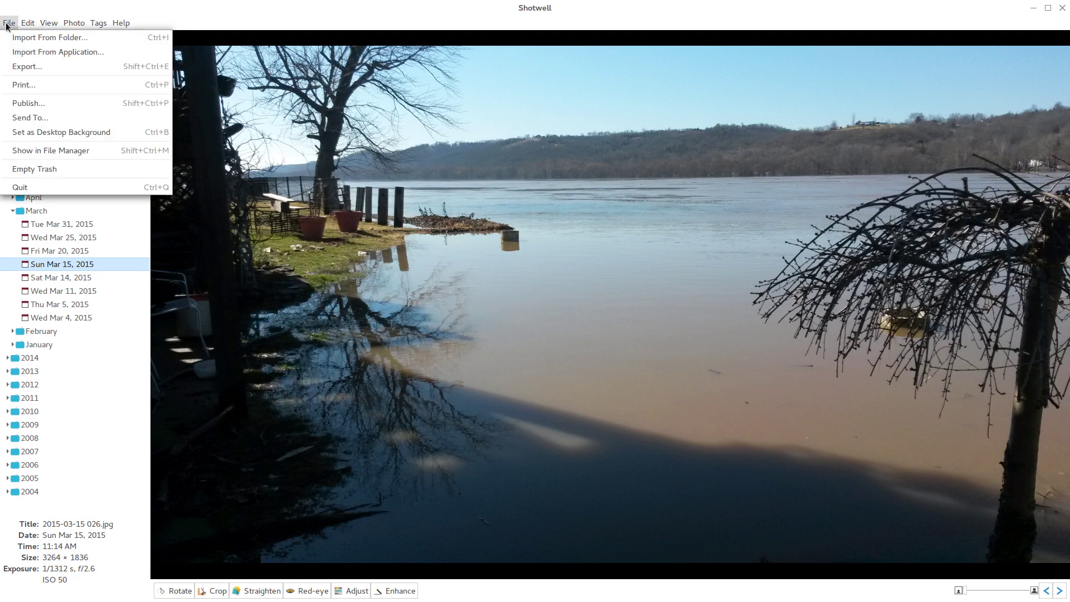
pyautogui.moveTo(21, 103)
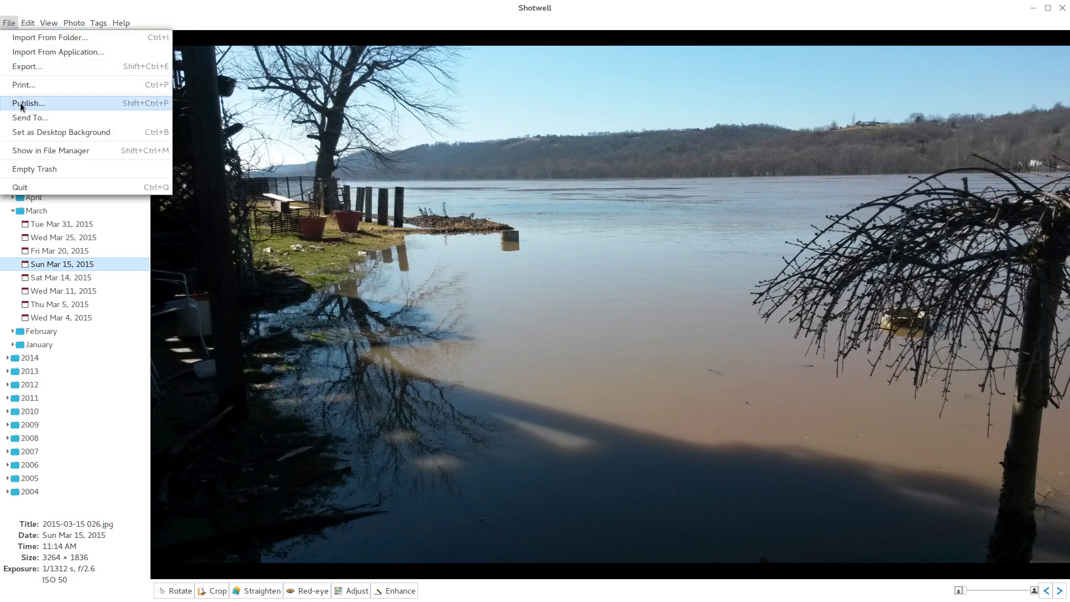
pyautogui.click(29, 103)
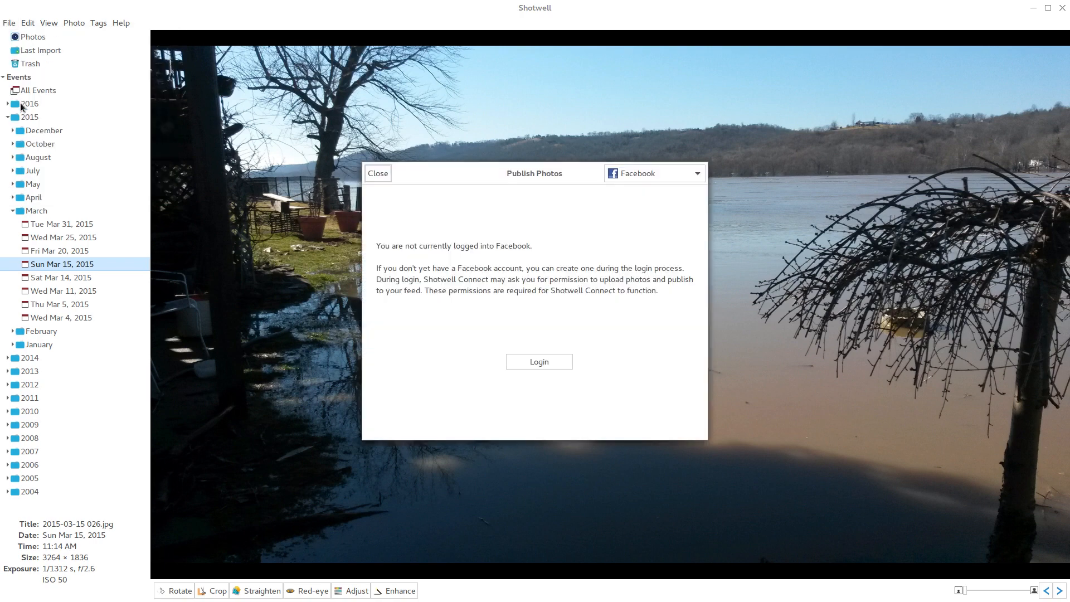
pyautogui.moveTo(676, 194)
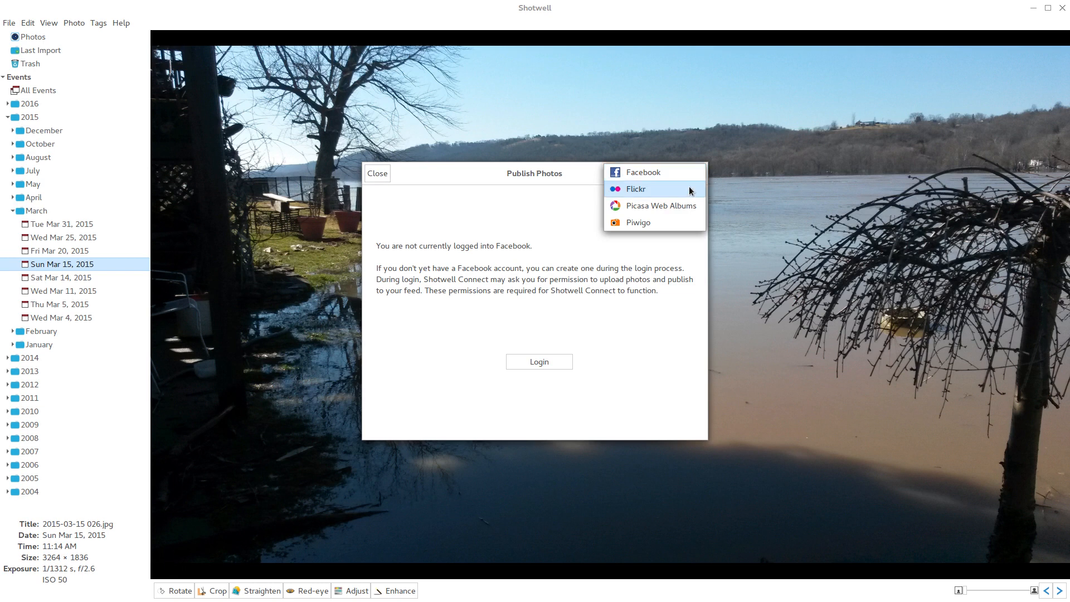
pyautogui.moveTo(667, 232)
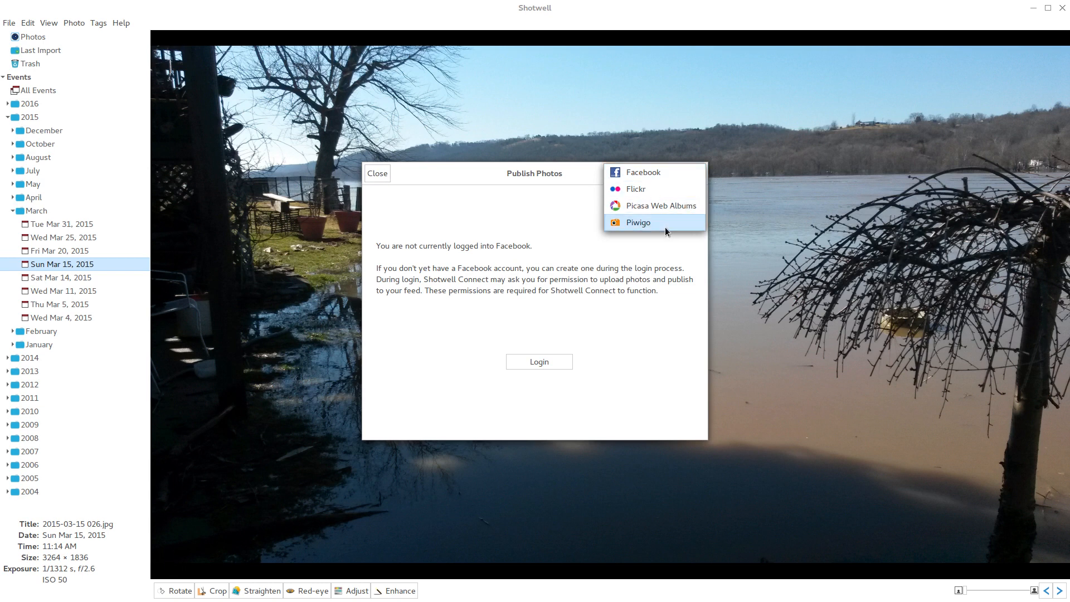
pyautogui.moveTo(660, 229)
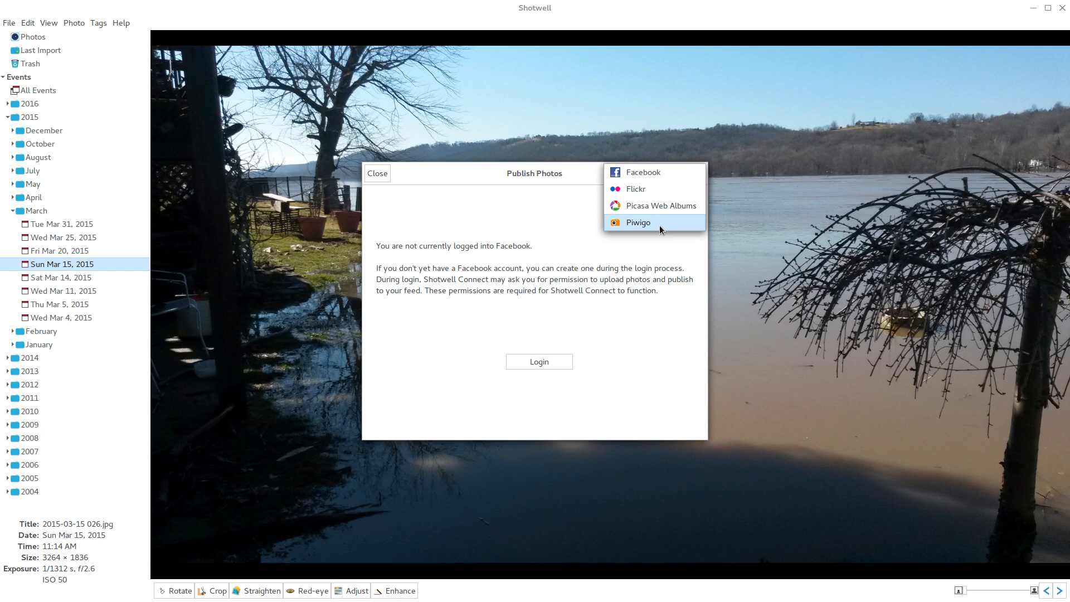
pyautogui.moveTo(599, 234)
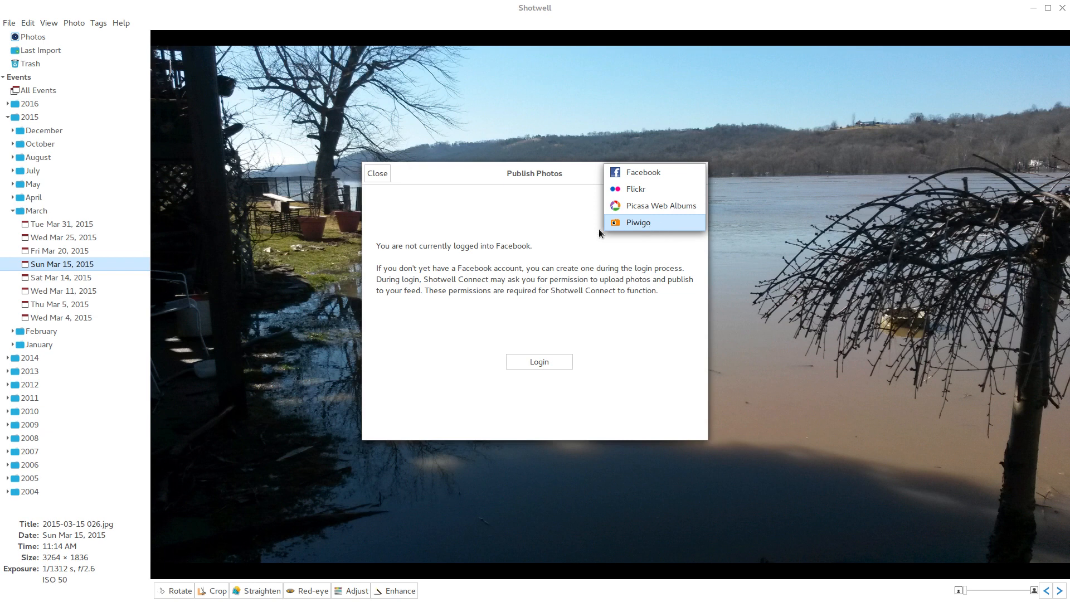
pyautogui.click(643, 171)
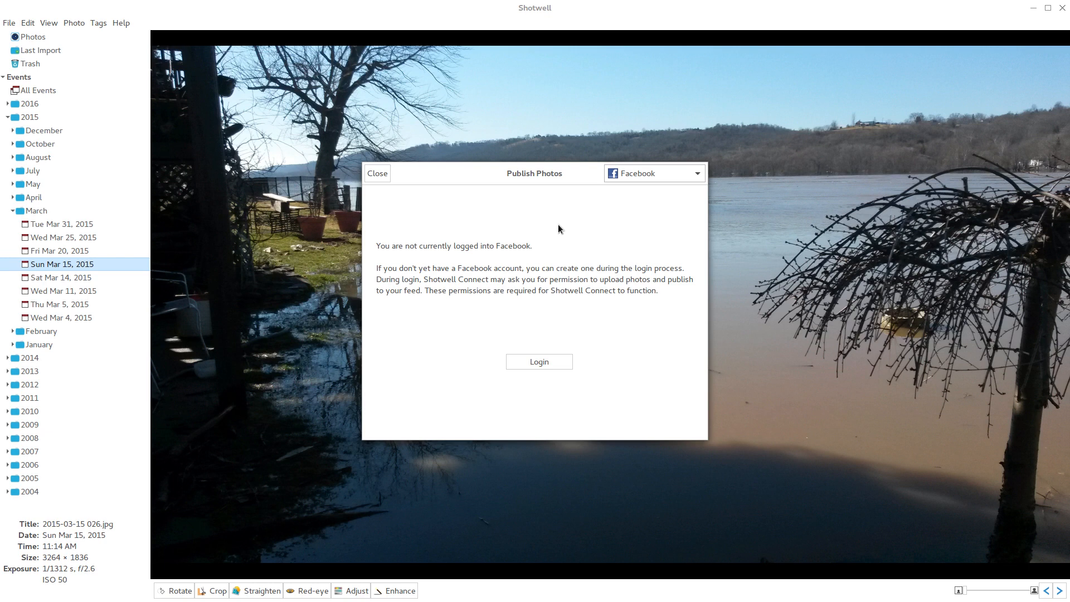
pyautogui.moveTo(560, 369)
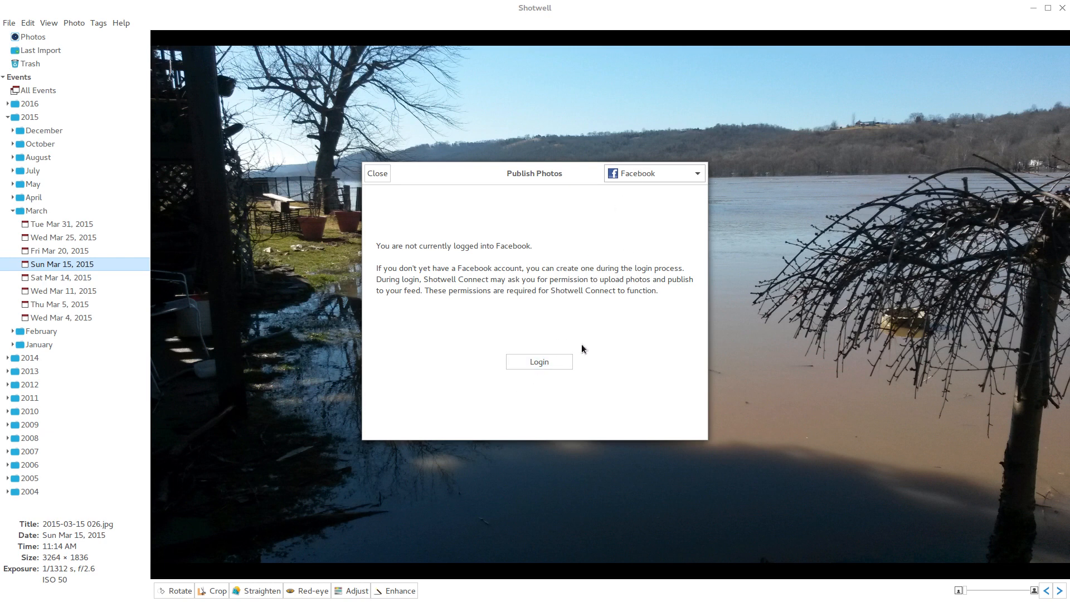
pyautogui.moveTo(376, 177)
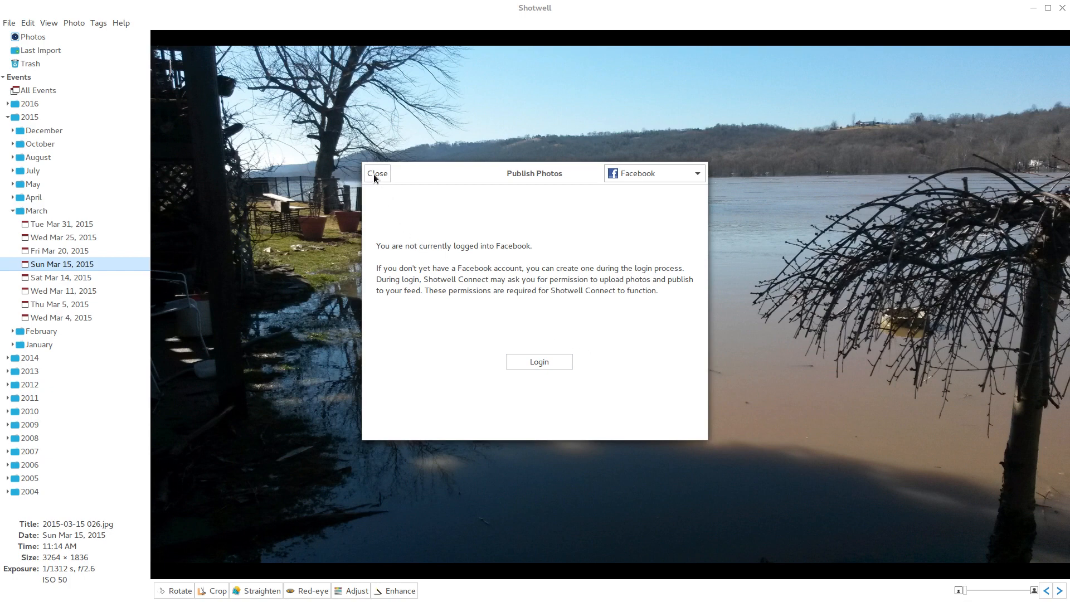
pyautogui.click(377, 173)
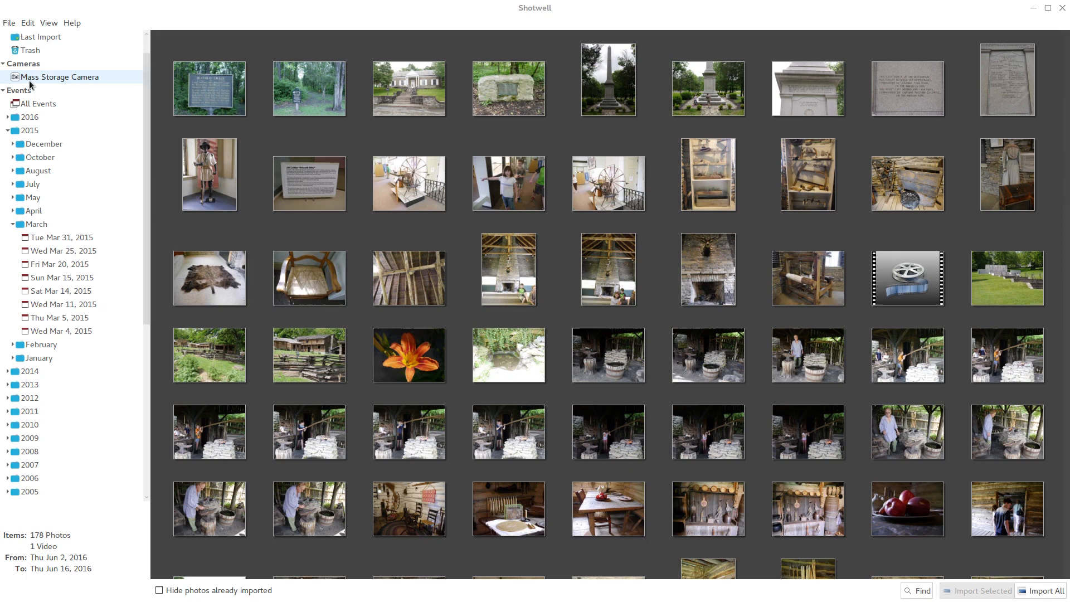
pyautogui.moveTo(60, 82)
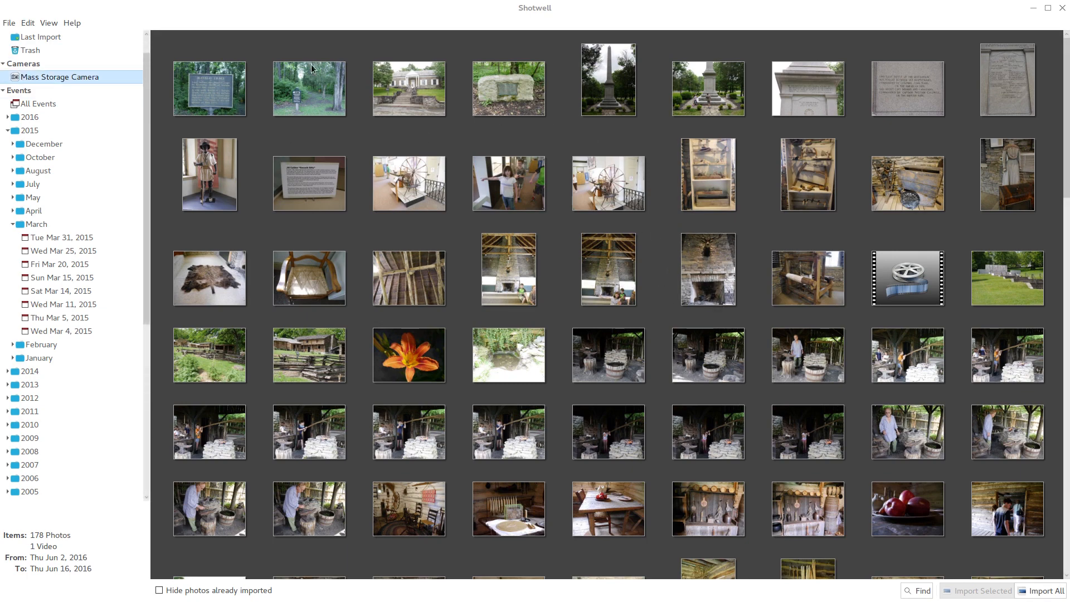
# Hide already-imported photos in the camera view and browse its thumbnails, selecting the ceiling-beams and stone-hearth photos
pyautogui.scroll(-3)
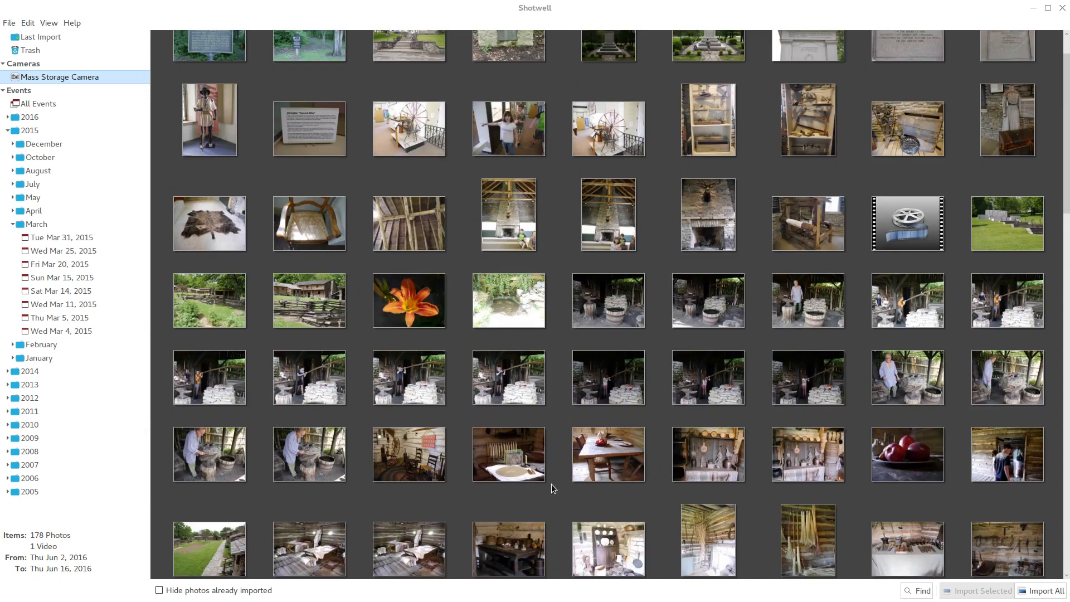
pyautogui.moveTo(161, 591)
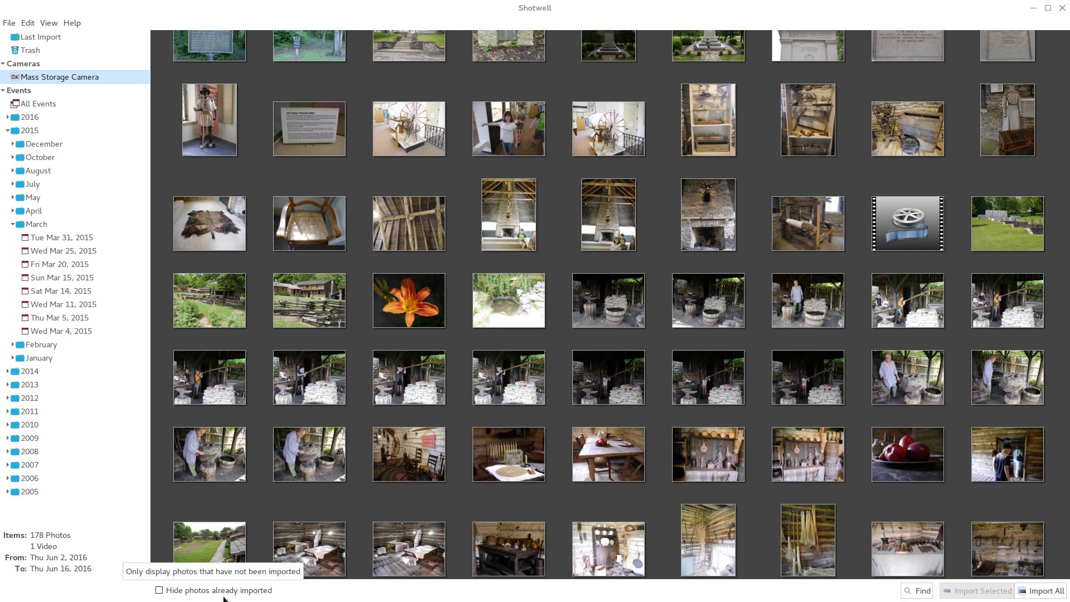
pyautogui.click(161, 591)
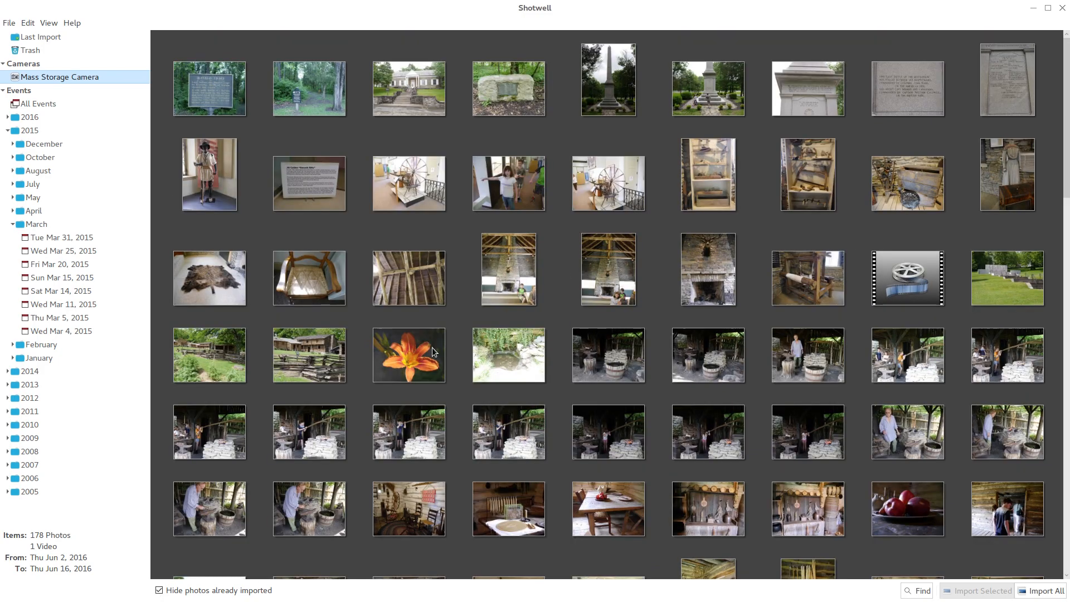
pyautogui.scroll(-3)
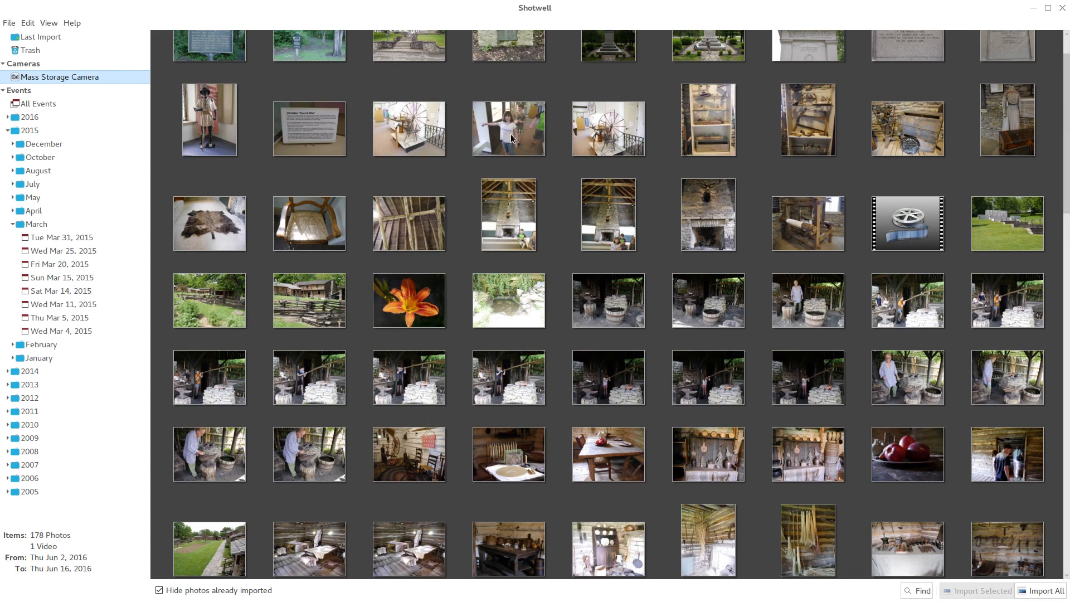
pyautogui.click(408, 222)
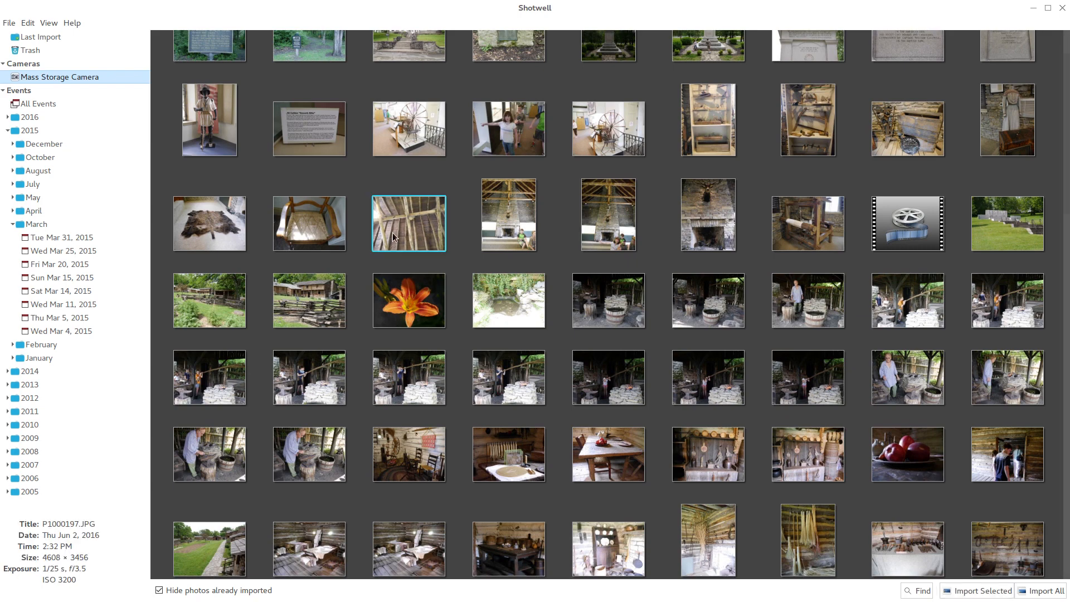
pyautogui.click(508, 215)
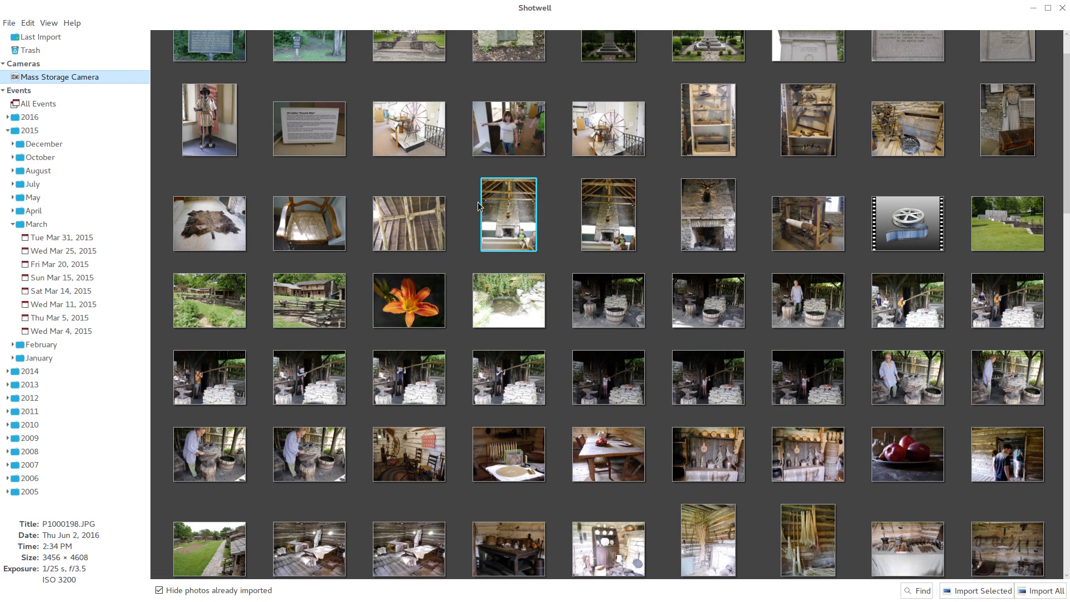
pyautogui.scroll(-3)
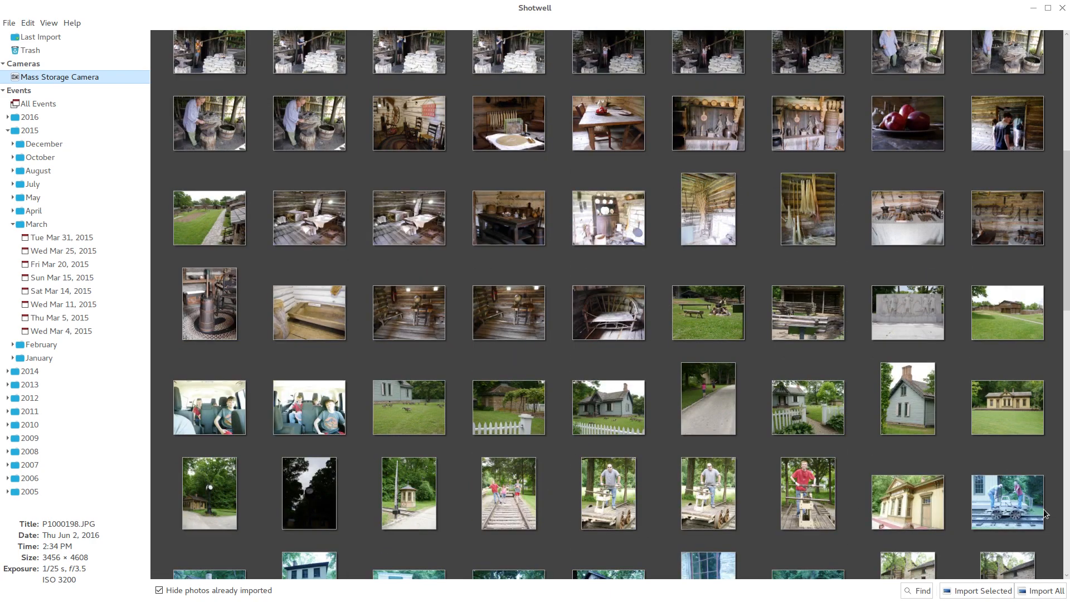
# Import All from the camera and expand the 2016 events in the sidebar while it runs
pyautogui.click(1045, 591)
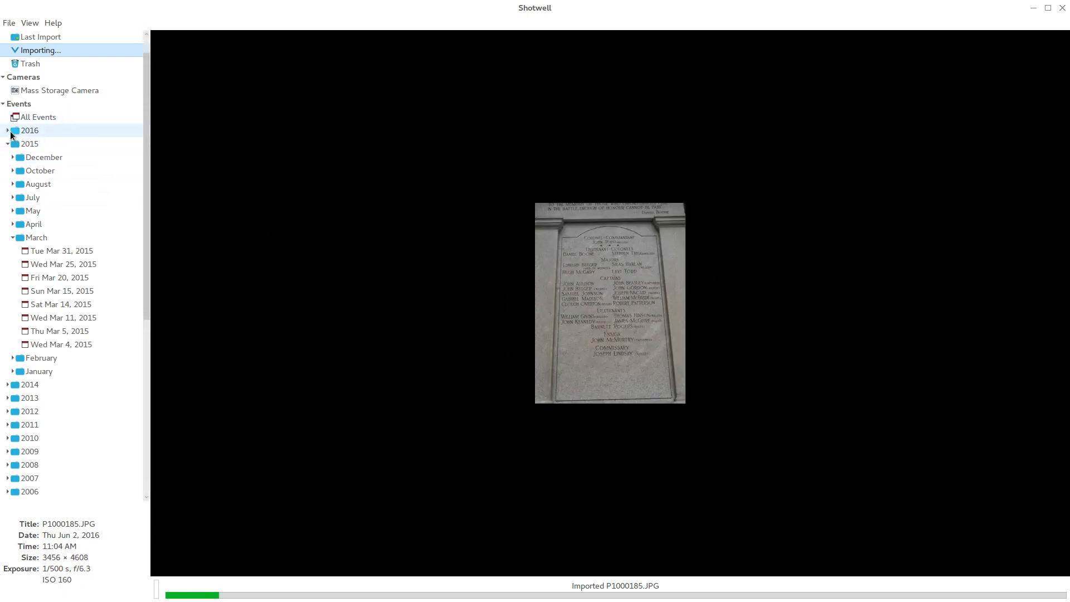
pyautogui.click(11, 130)
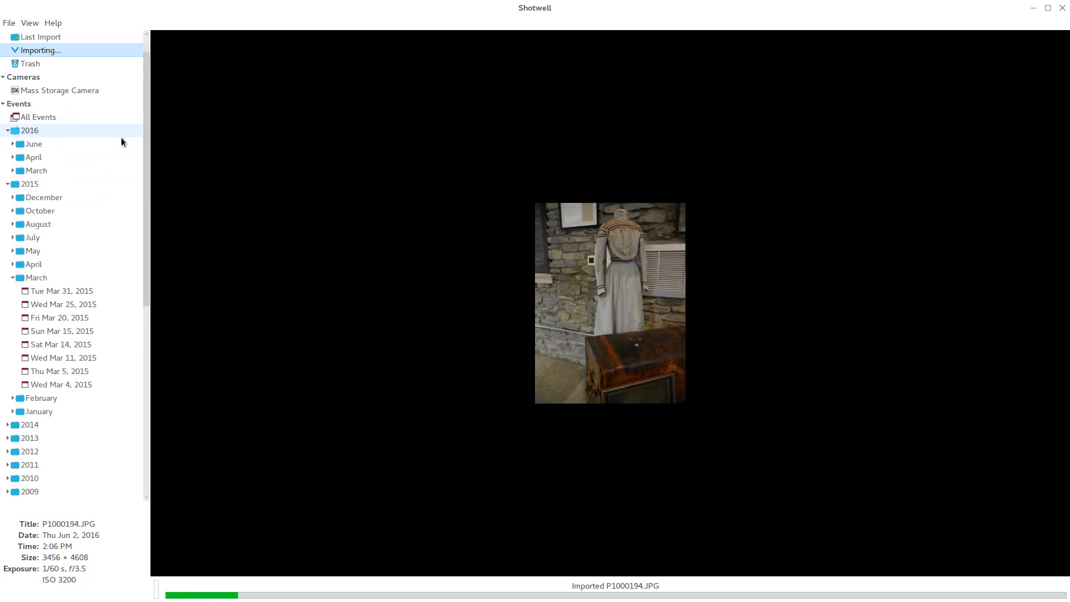
pyautogui.moveTo(34, 143)
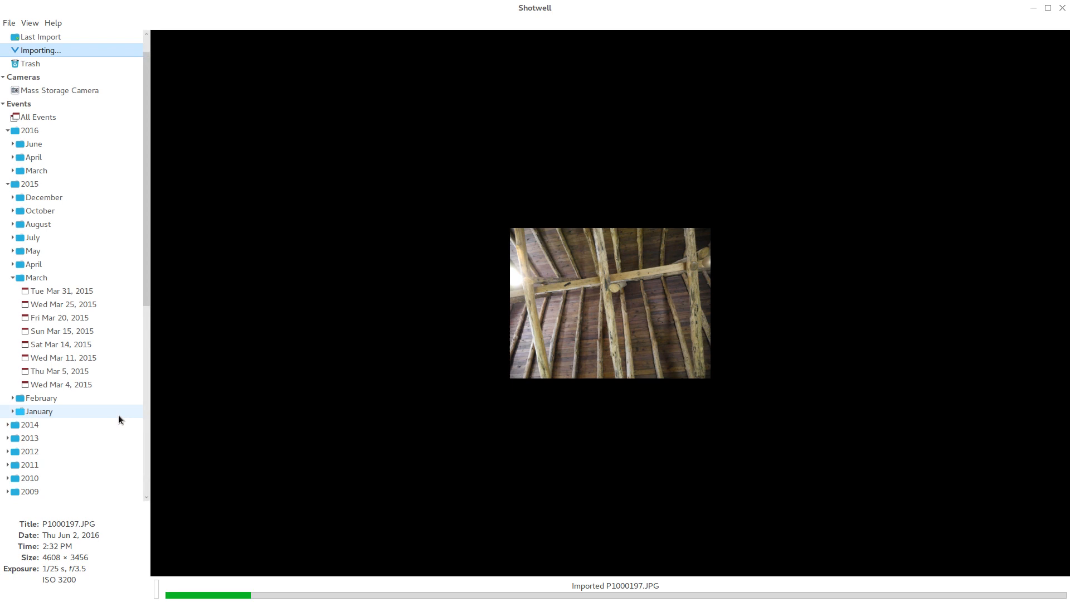
pyautogui.moveTo(41, 397)
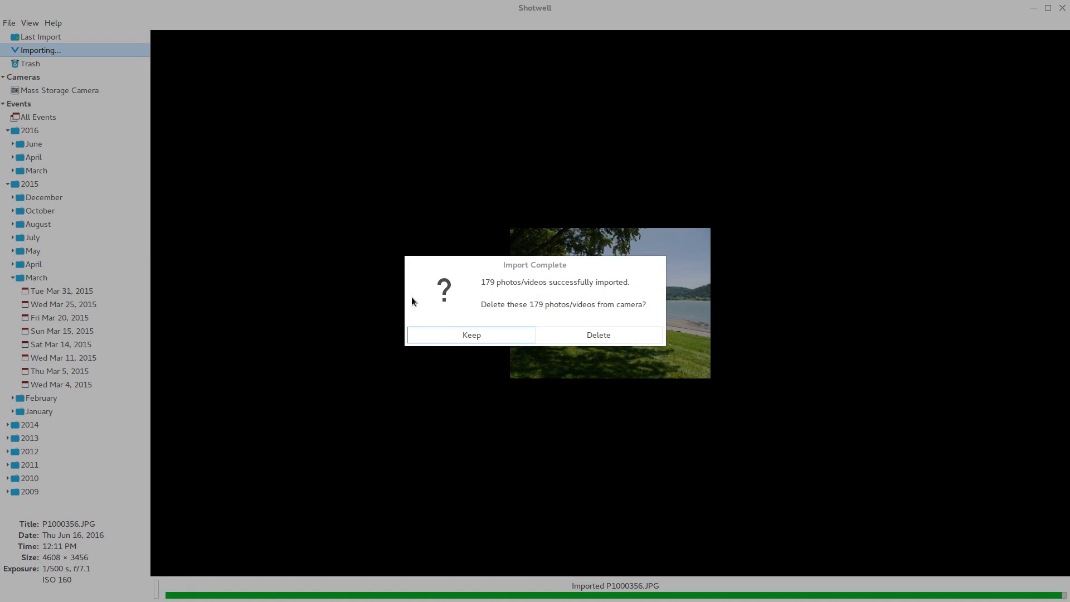
pyautogui.moveTo(495, 276)
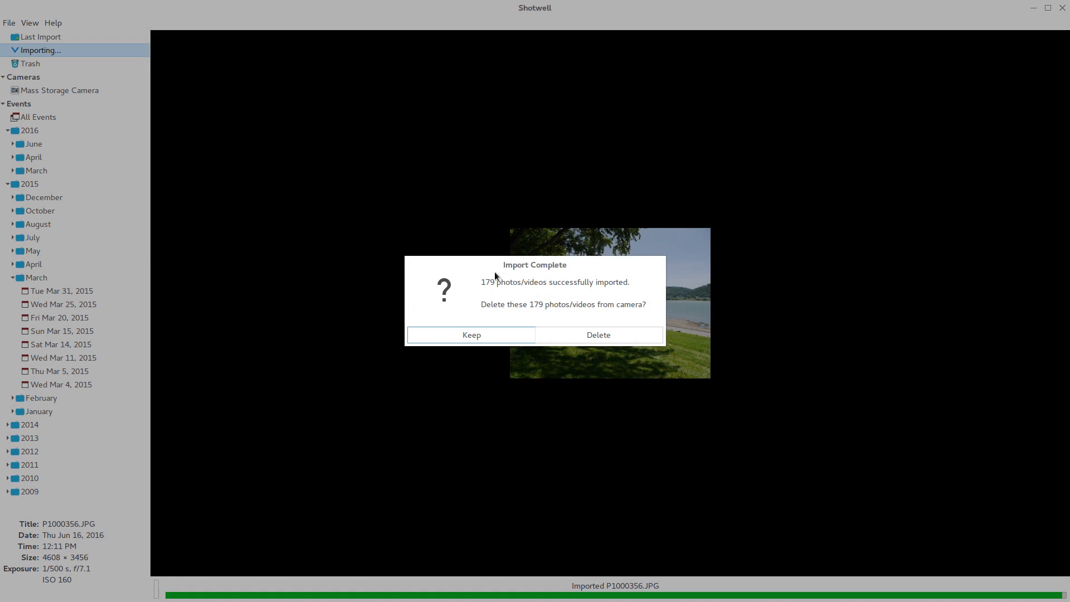
pyautogui.moveTo(504, 294)
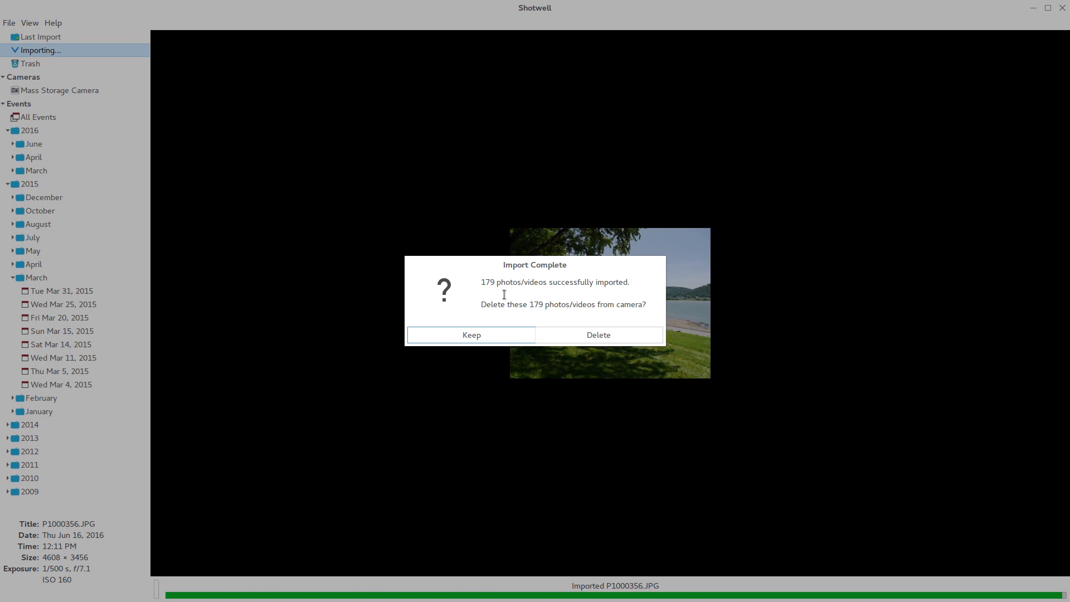
pyautogui.moveTo(536, 292)
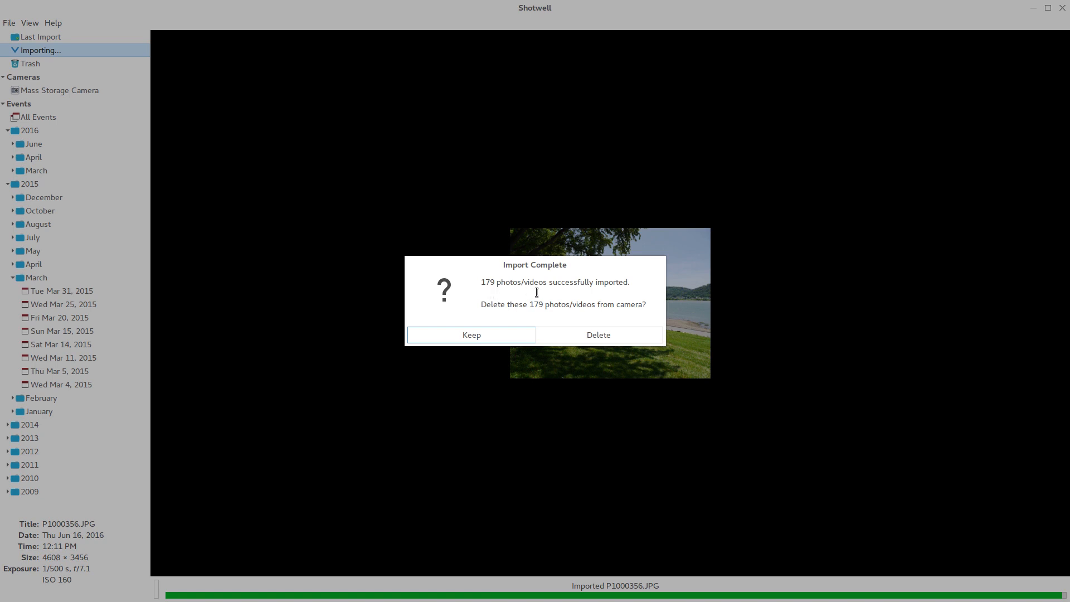
pyautogui.moveTo(537, 321)
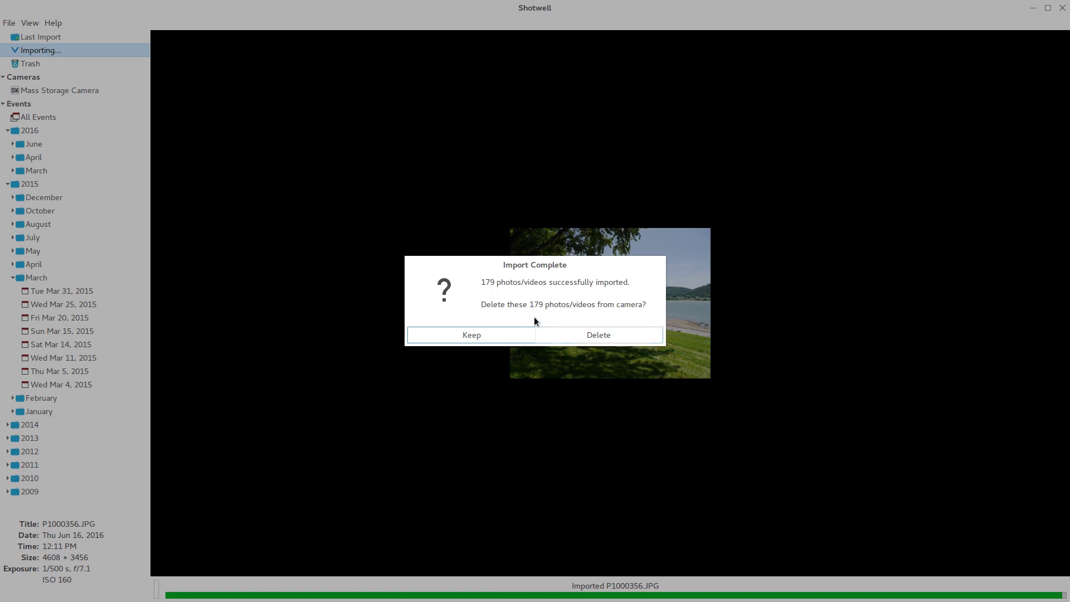
pyautogui.moveTo(599, 343)
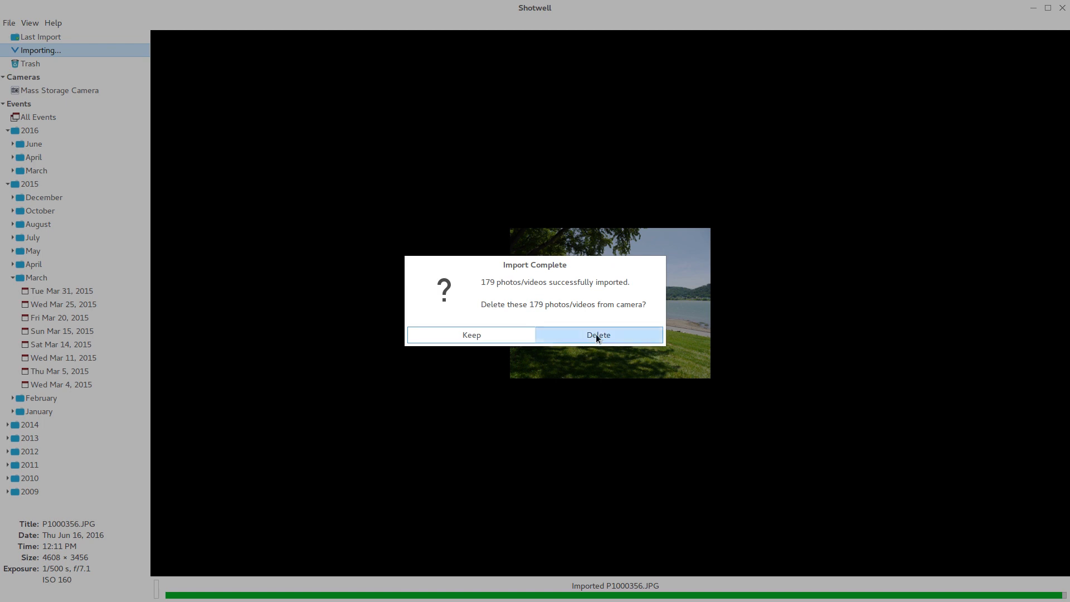
# Delete the 179 imported items from the camera in the Import Complete dialog
pyautogui.click(598, 335)
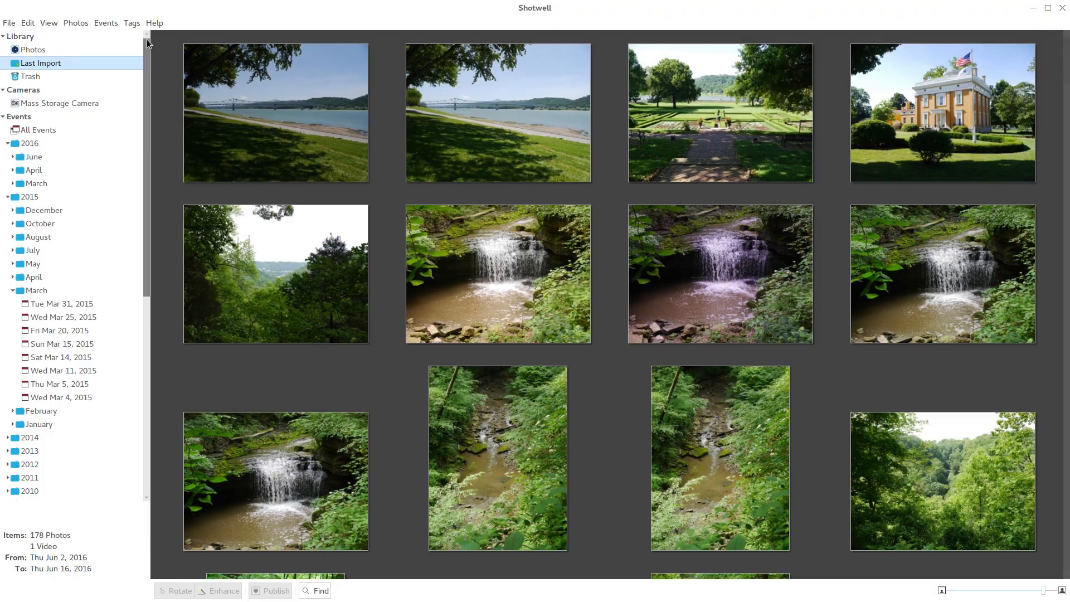
# Scroll through Last Import, then select June under Events > 2016 to show its five new events
pyautogui.scroll(-3)
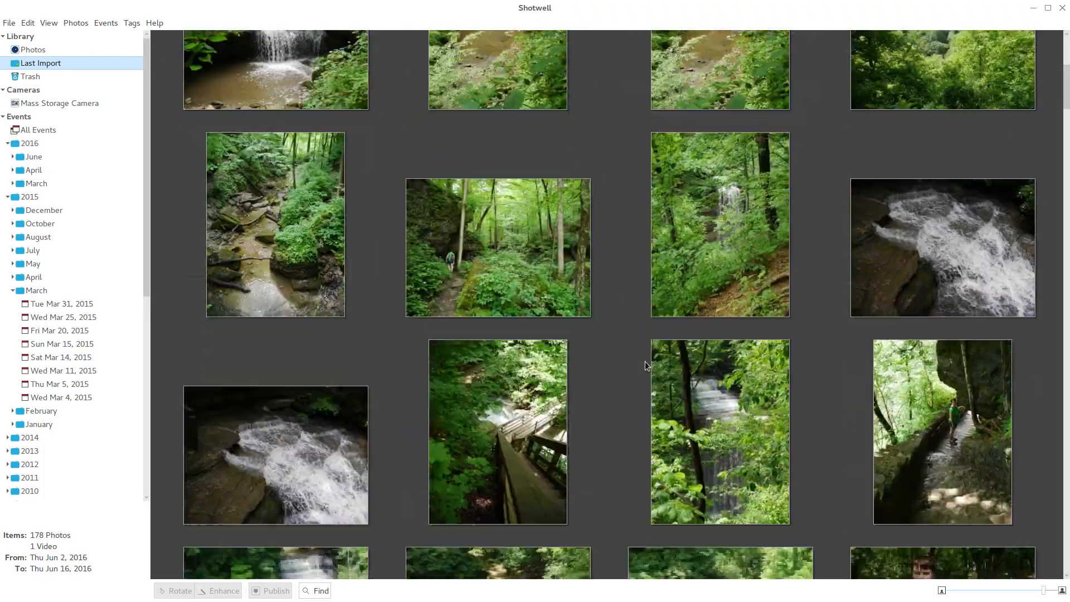
pyautogui.scroll(-3)
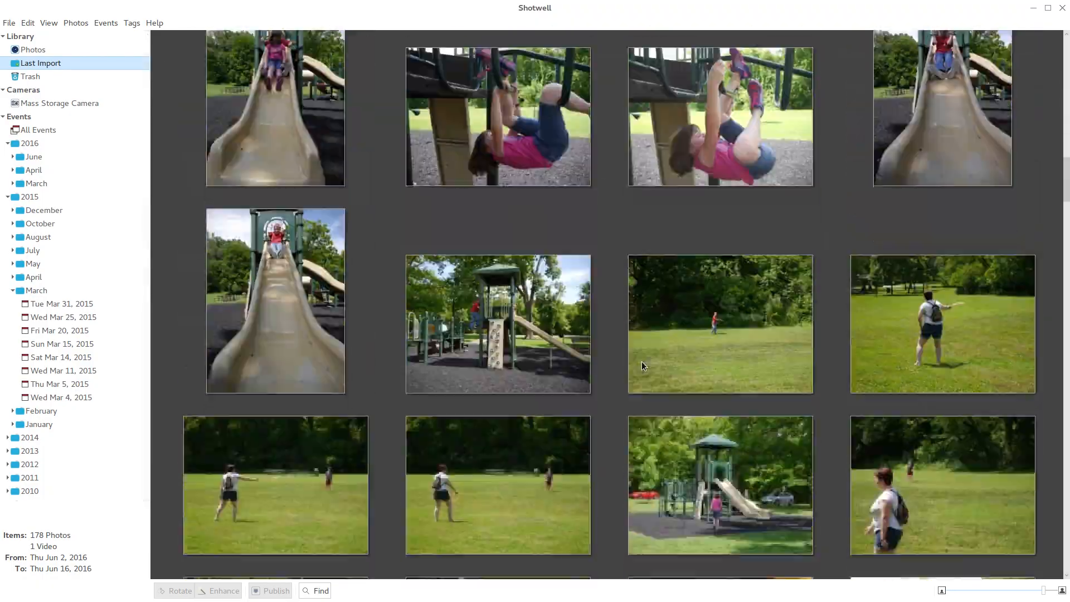
pyautogui.click(34, 156)
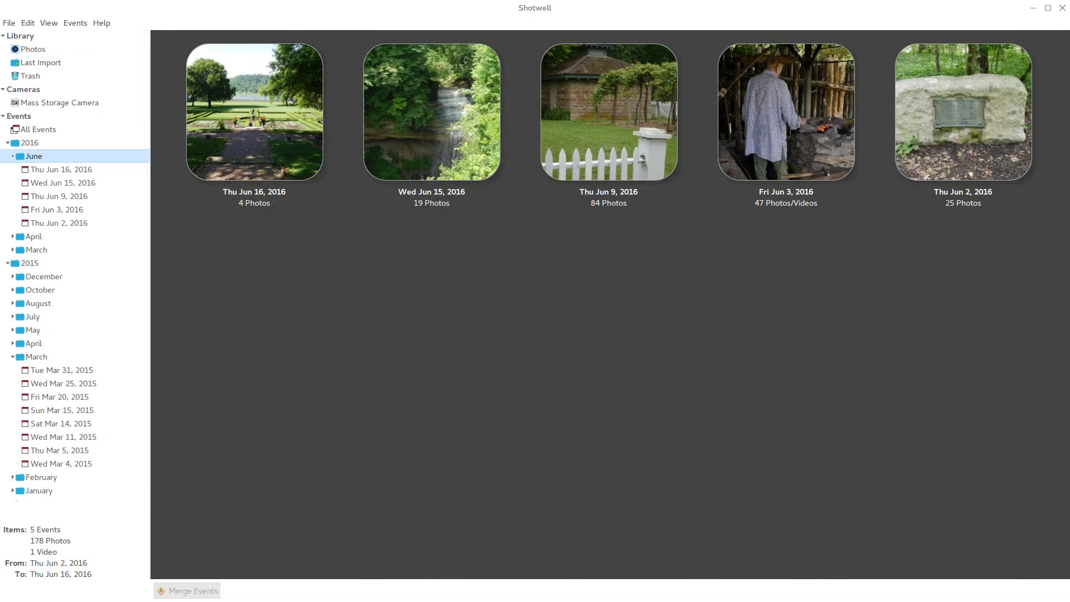
pyautogui.moveTo(936, 150)
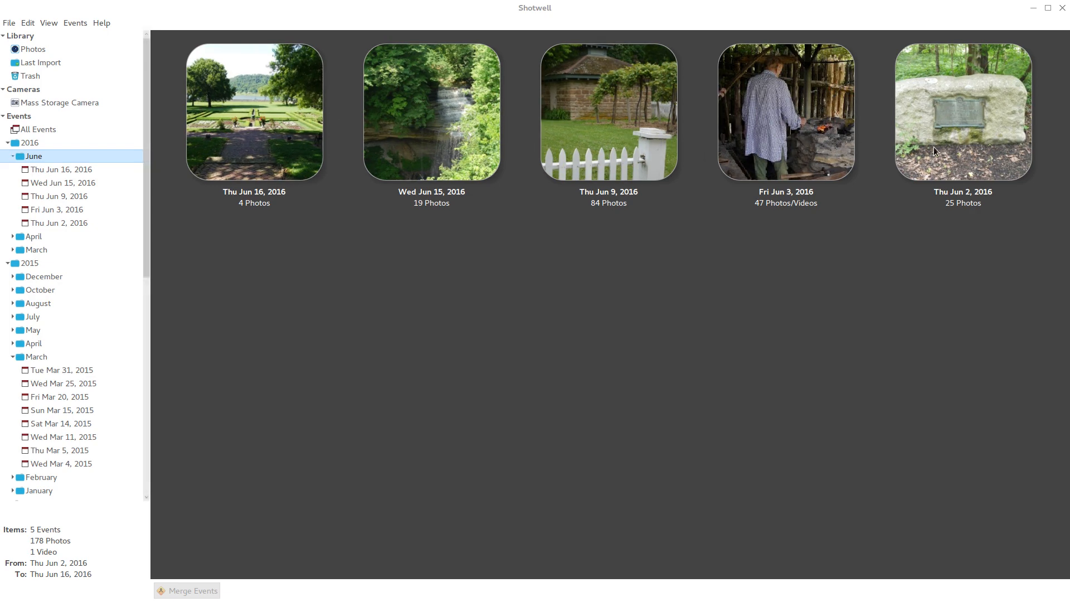
pyautogui.moveTo(156, 213)
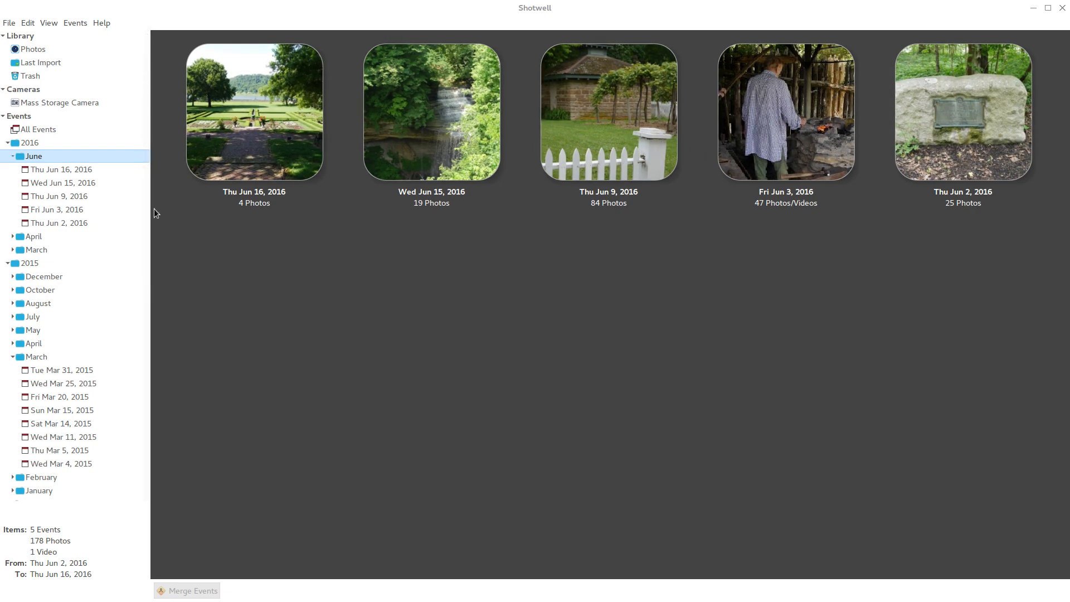